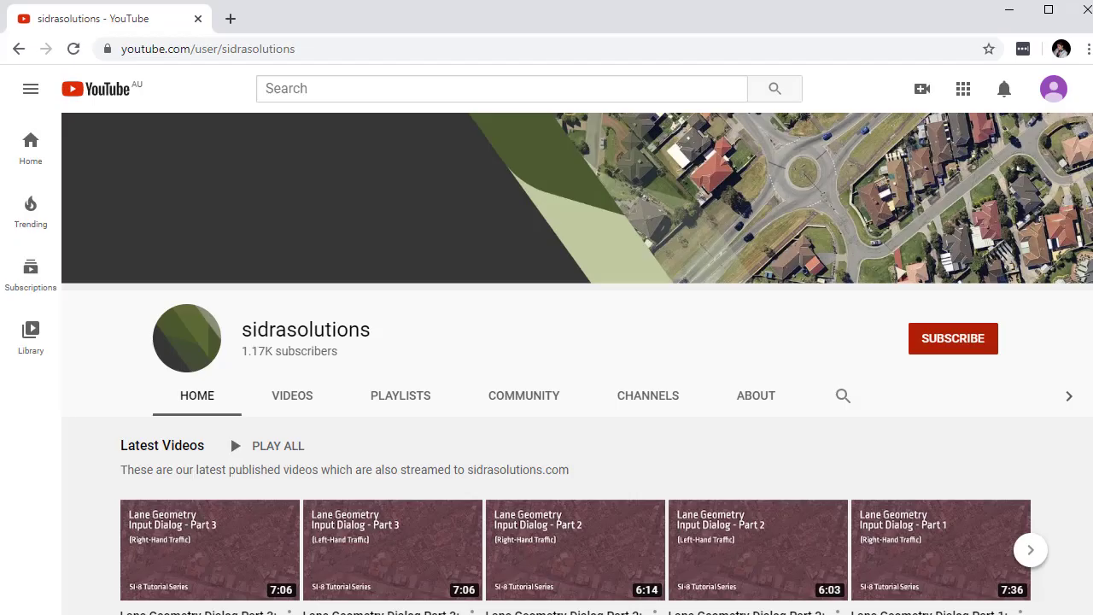
Subscribe to the sidrasolutions channel and turn on its upload notifications
click(953, 338)
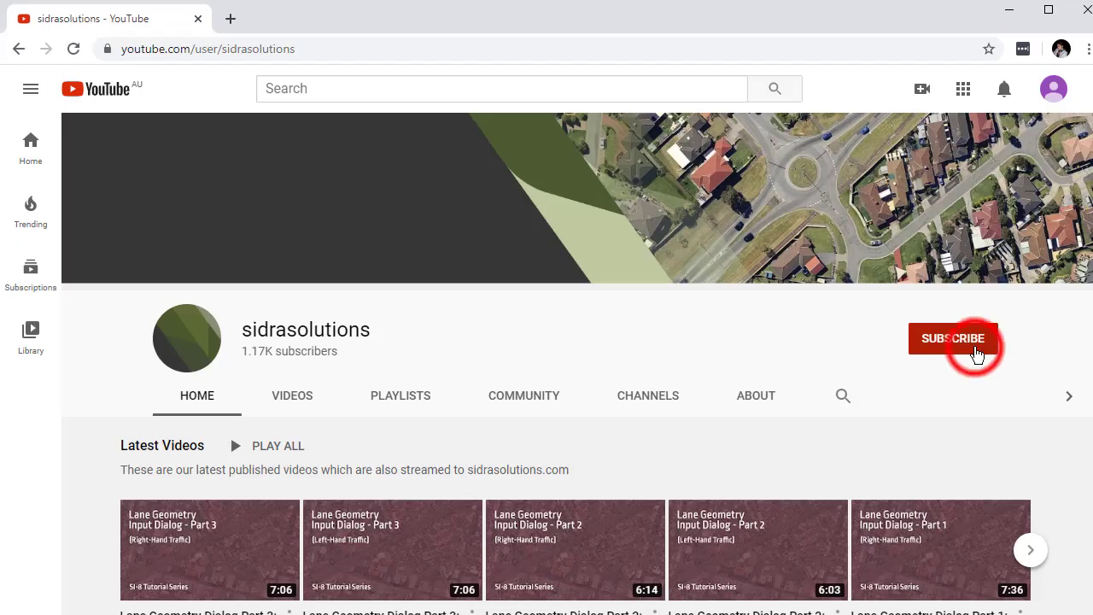
click(953, 338)
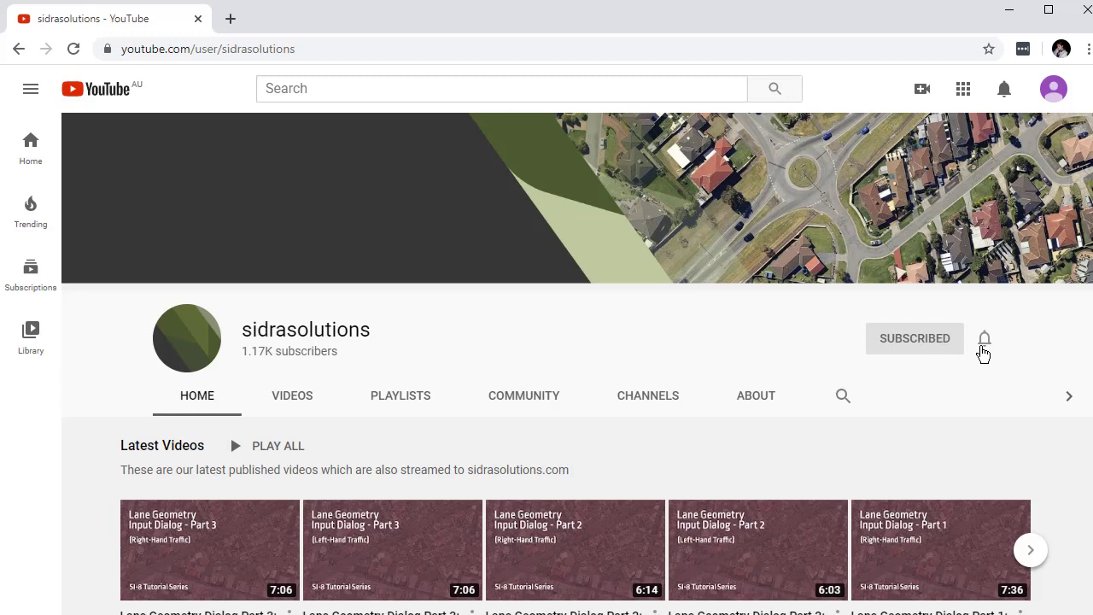
click(984, 338)
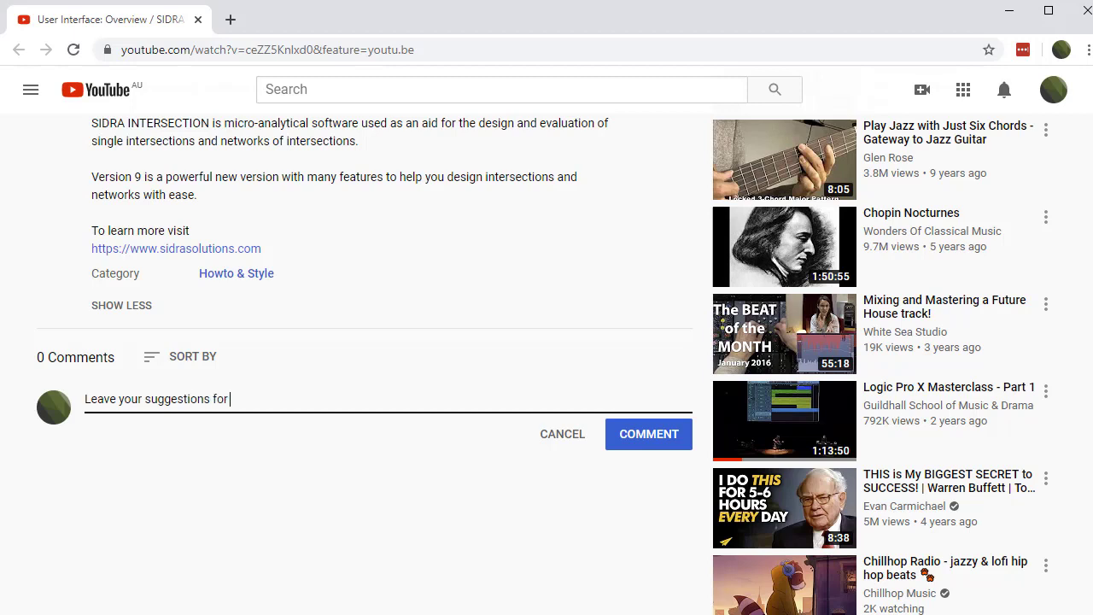
Begin a public comment asking viewers to suggest content for the channel
text(content here in the YouTu)
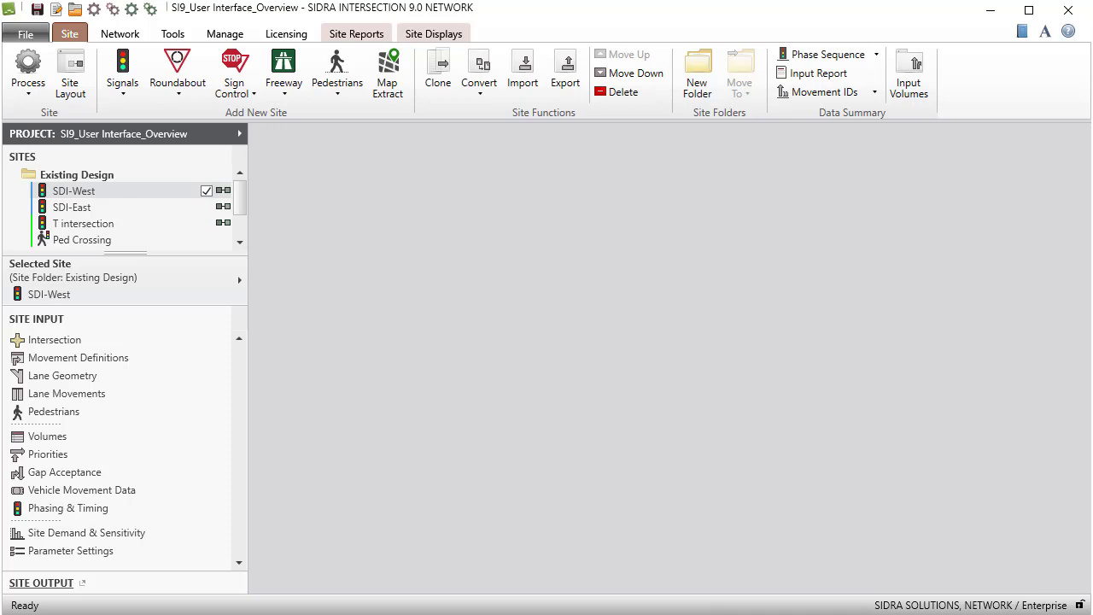
Look at the Network and Tools ribbons, ending back on the Network commands
click(119, 34)
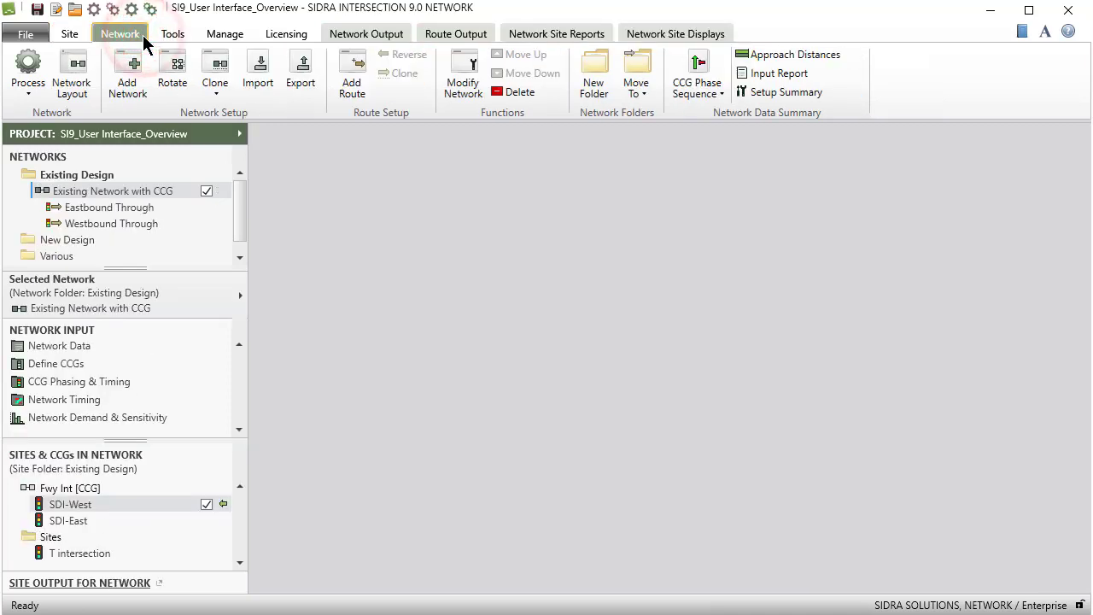
mouse_move(119, 34)
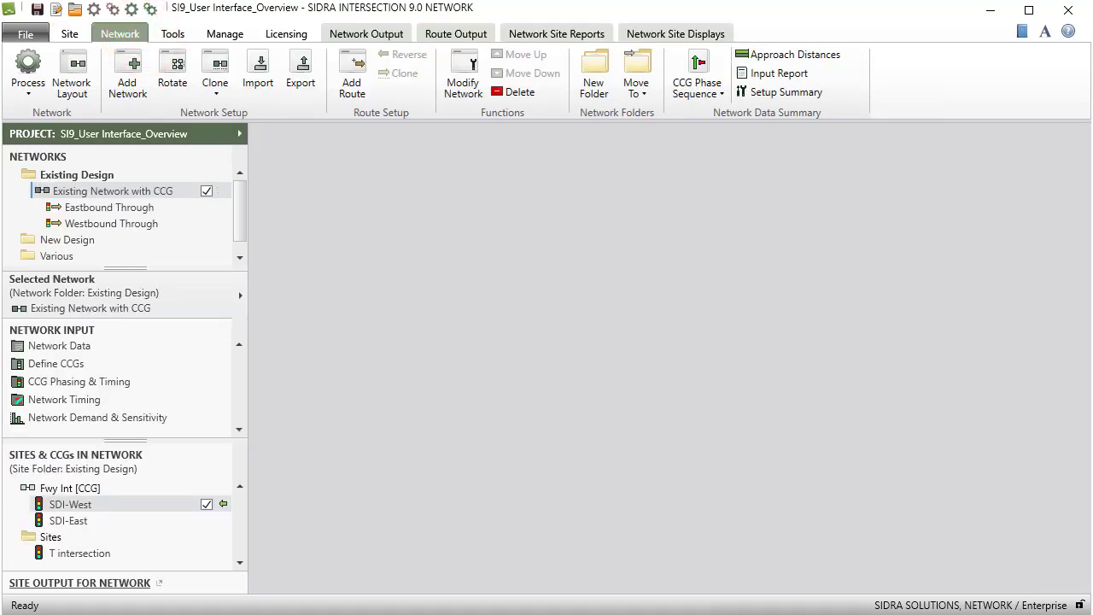
click(172, 34)
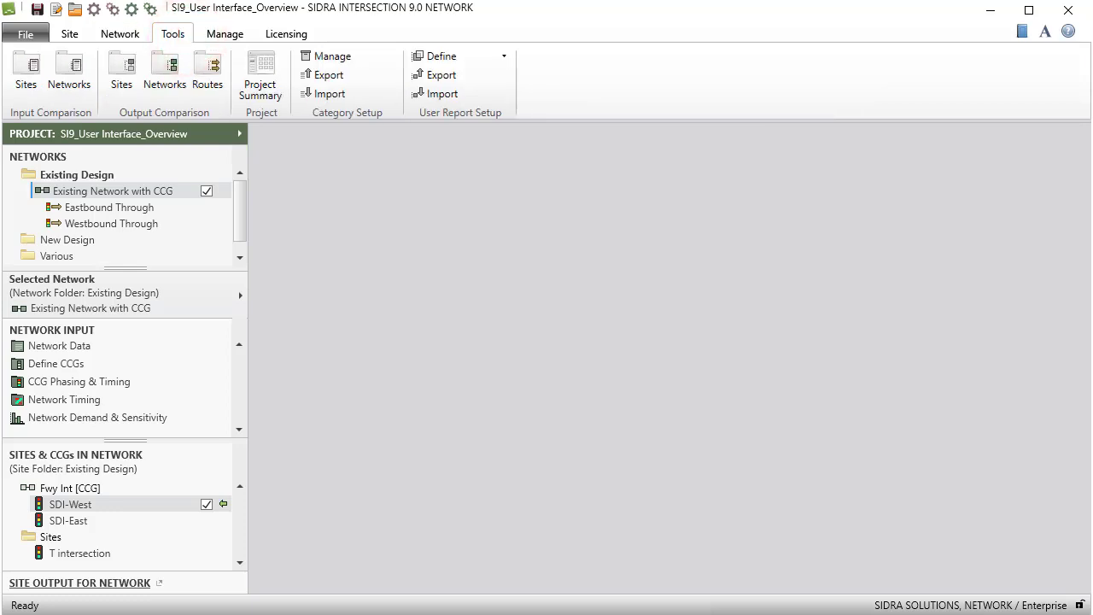
click(120, 34)
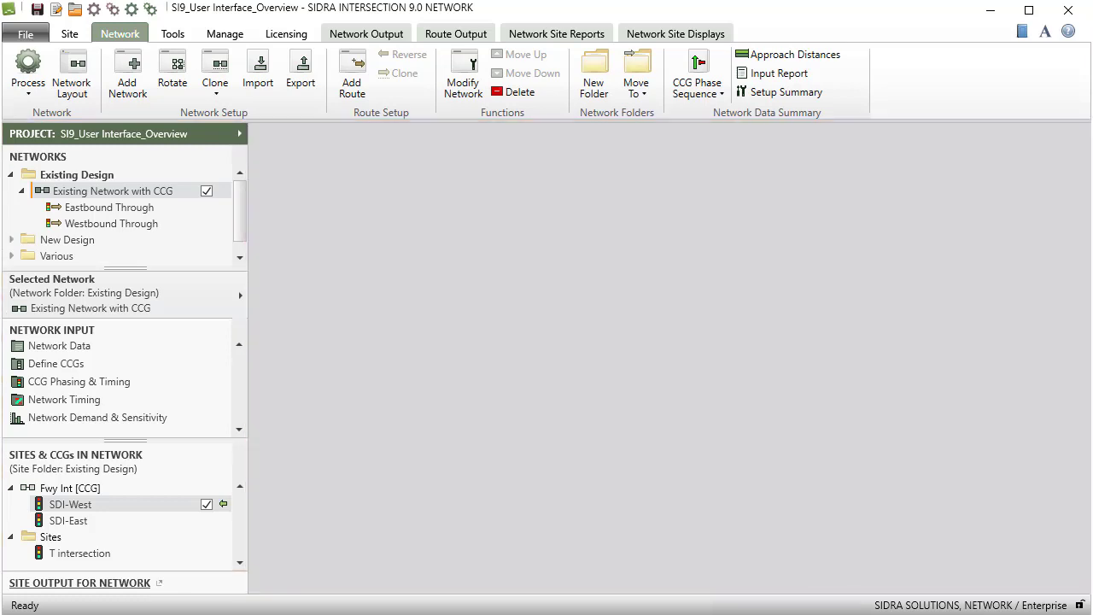
Generate Degree of Saturation and Level of Service lane displays and arrange them in a vertical tab group
click(366, 34)
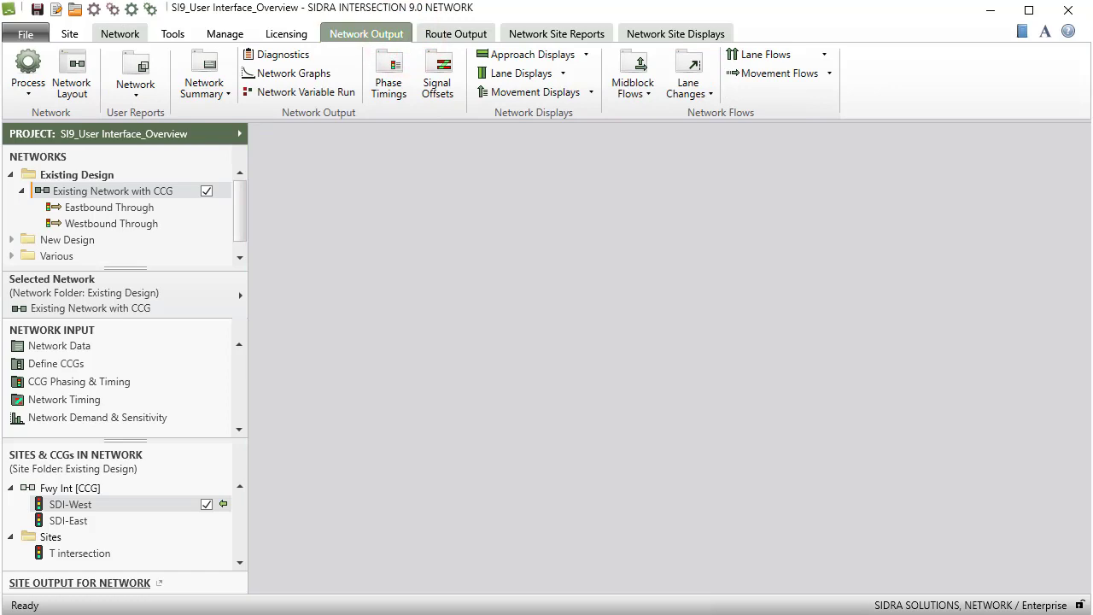
click(519, 72)
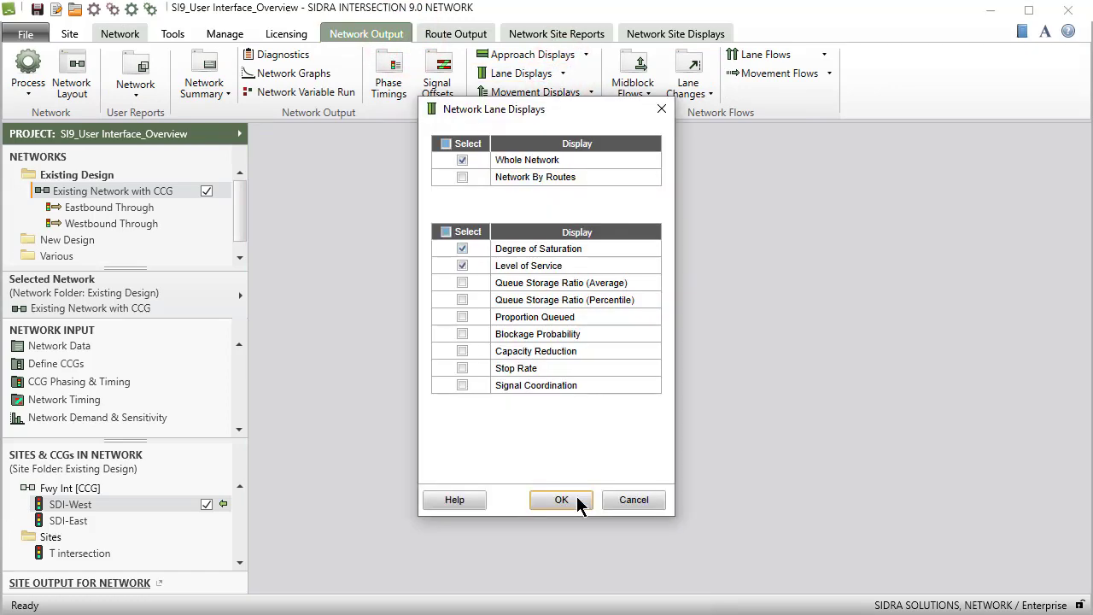
click(561, 499)
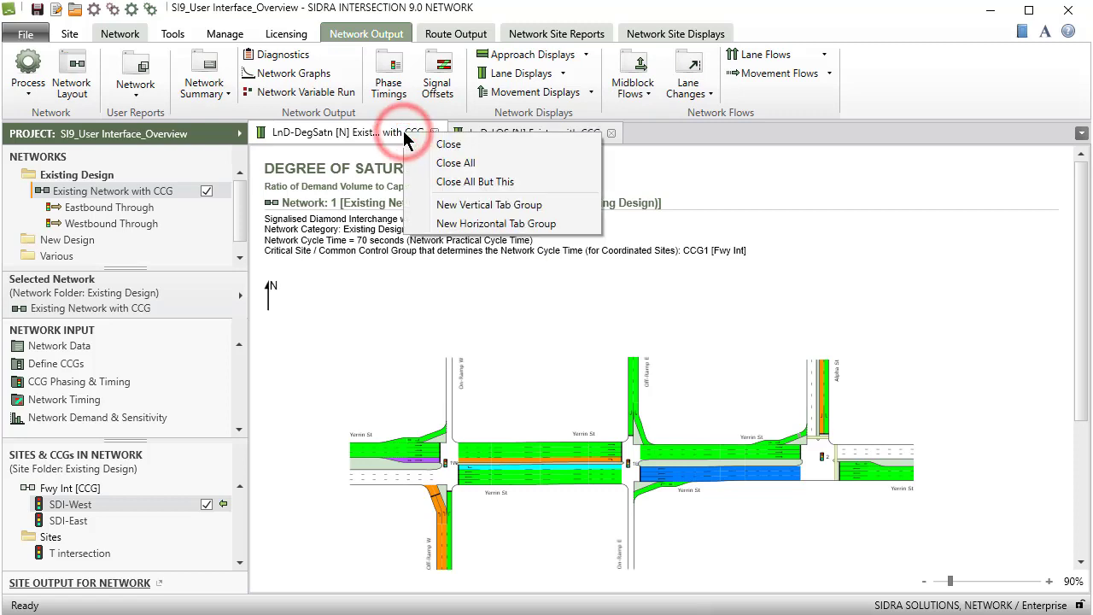
mouse_move(419, 205)
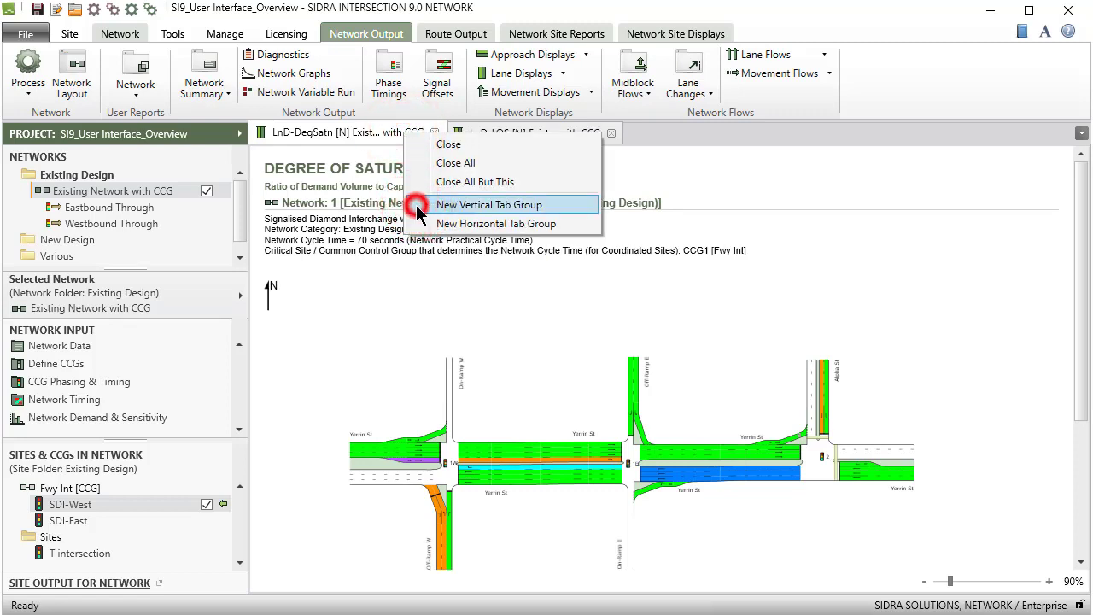
click(489, 205)
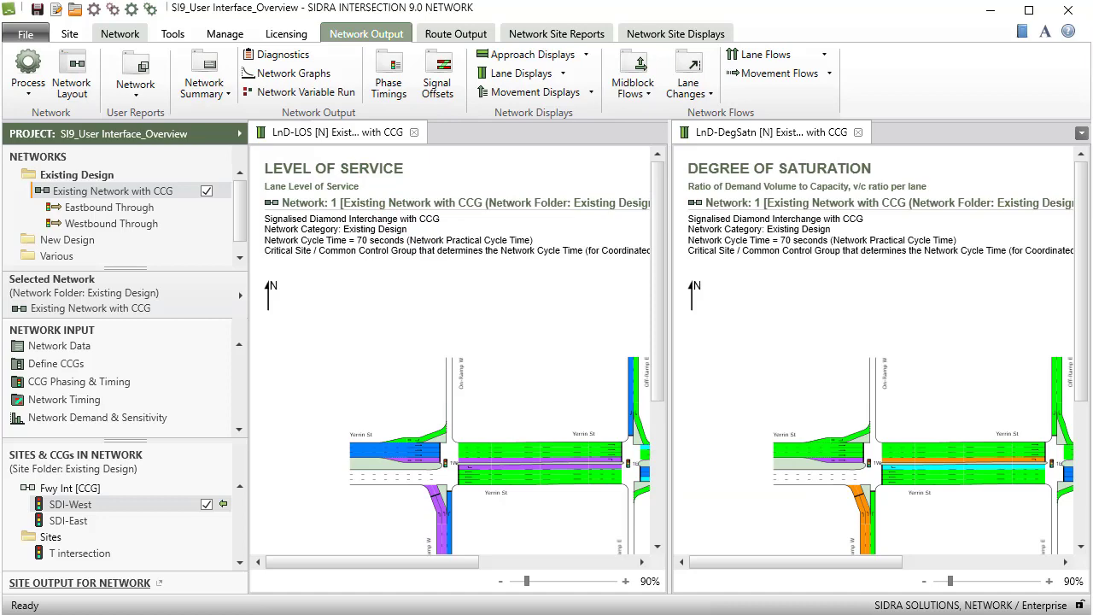
mouse_move(249, 325)
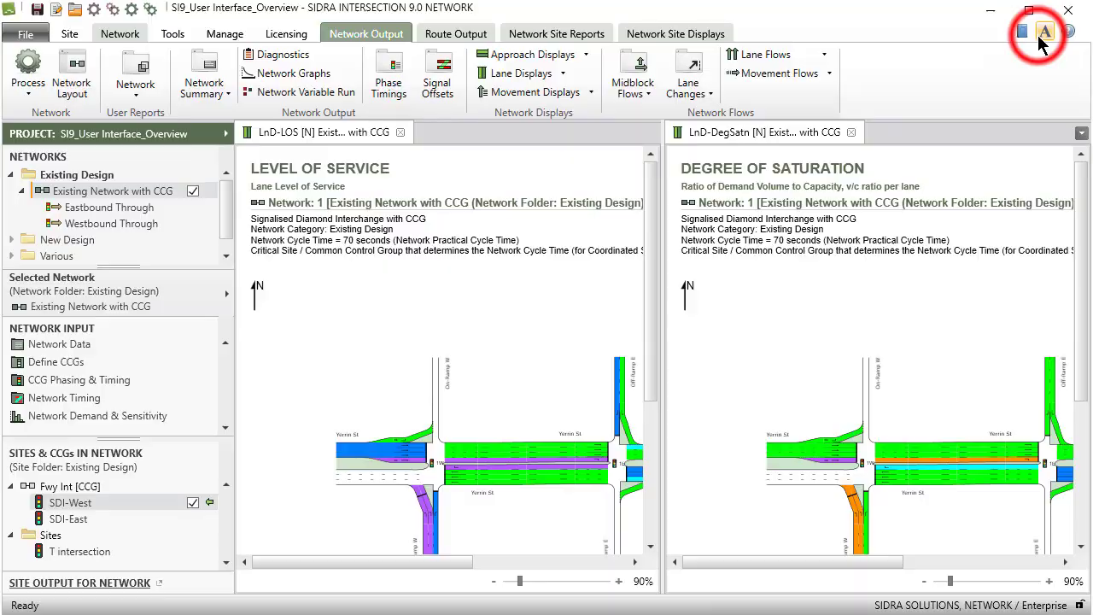
Bring up the Site Layout drawing for the T intersection site
click(1045, 30)
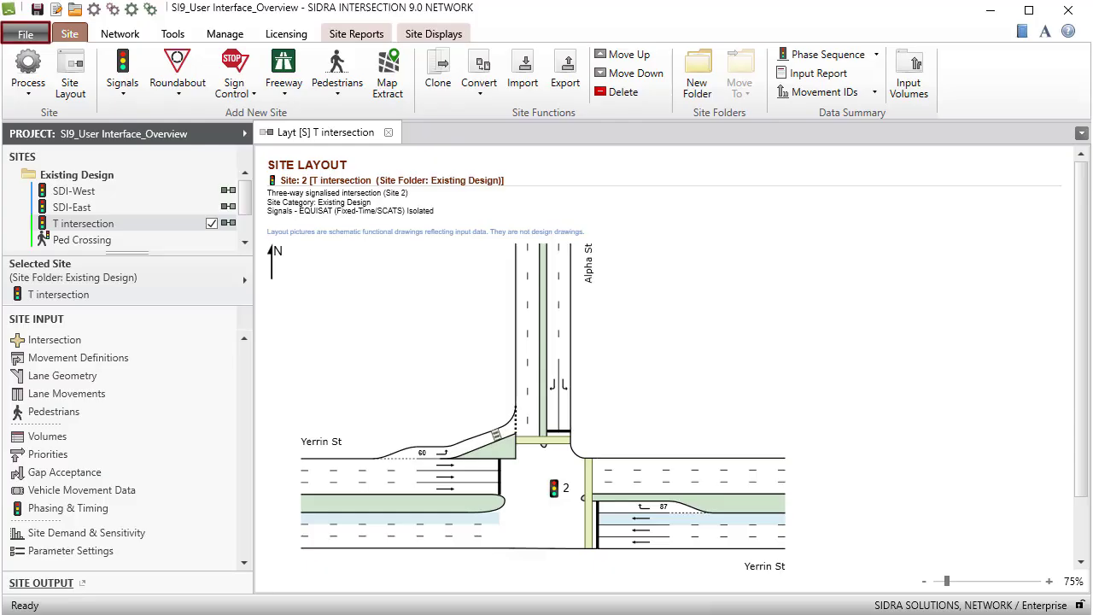
Review the File options including Convert (Batch) and Output To PDF, then return to the site tools
click(26, 34)
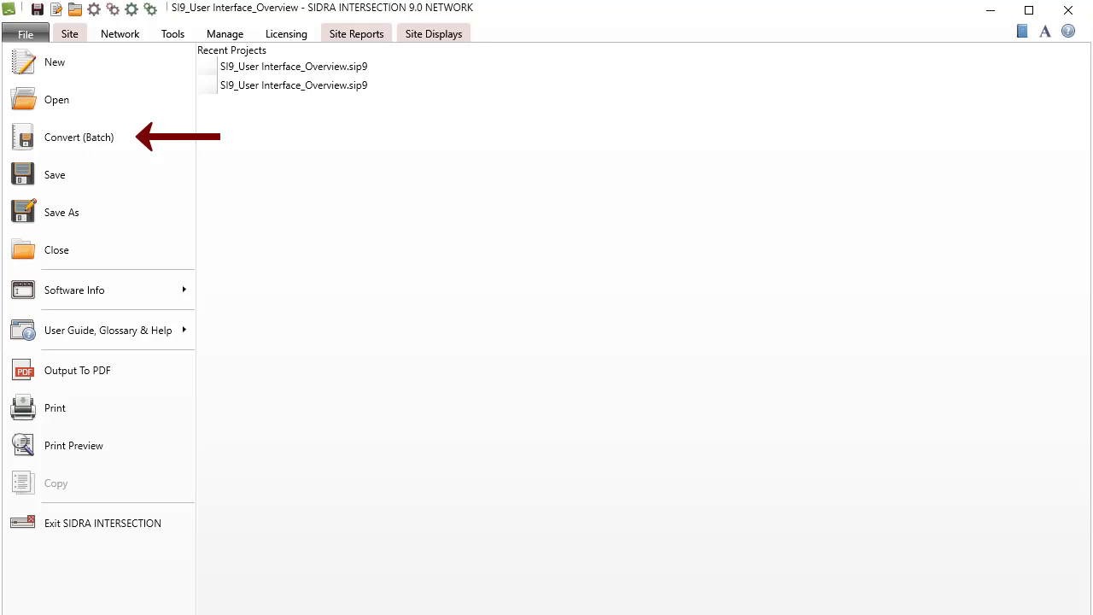
click(75, 290)
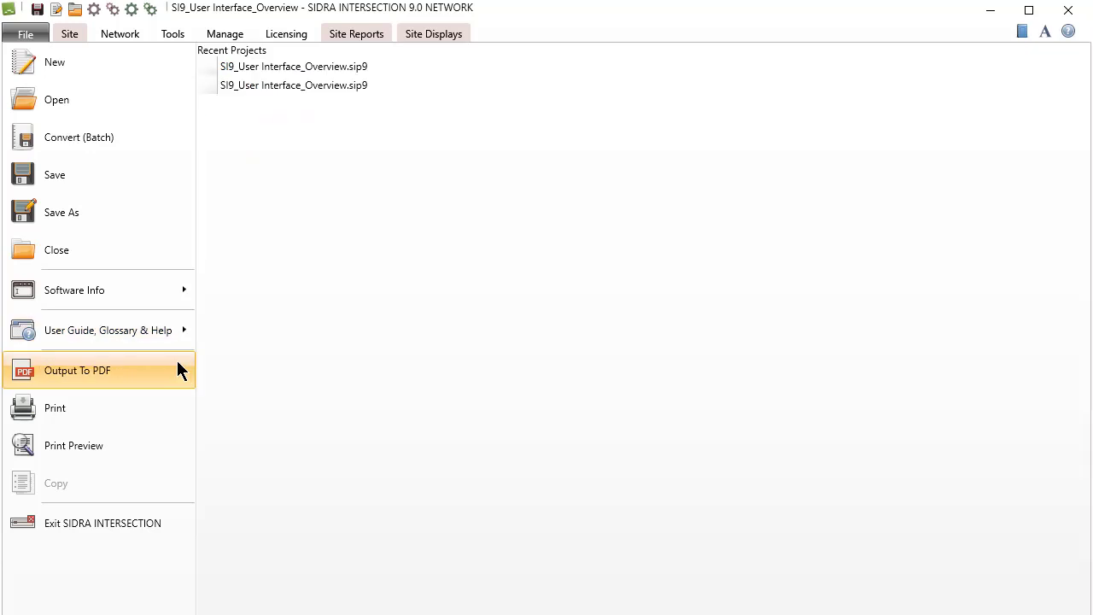
click(77, 369)
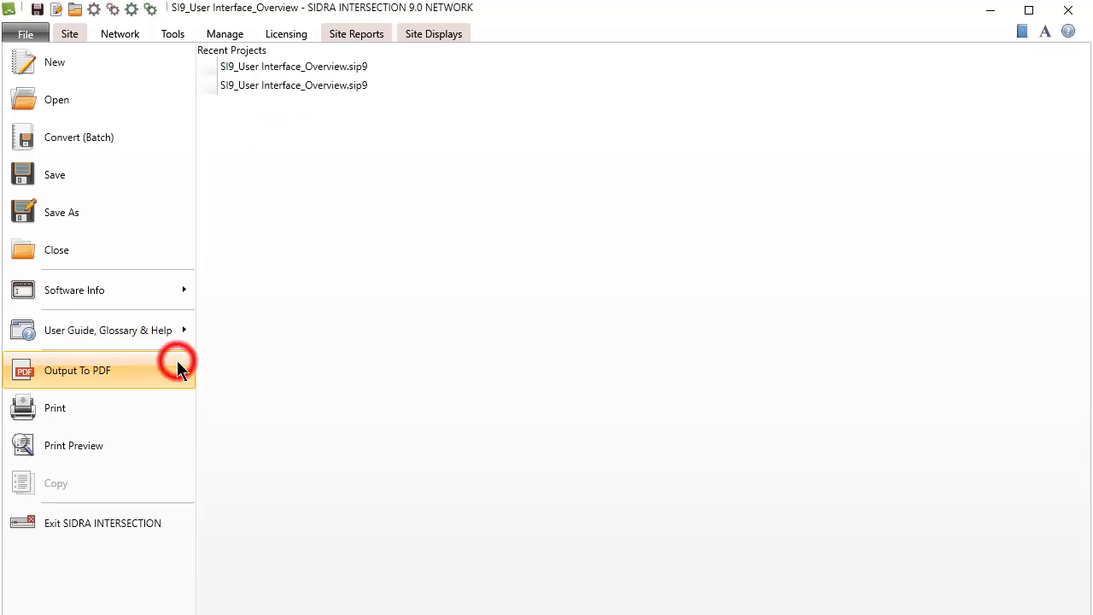
click(78, 369)
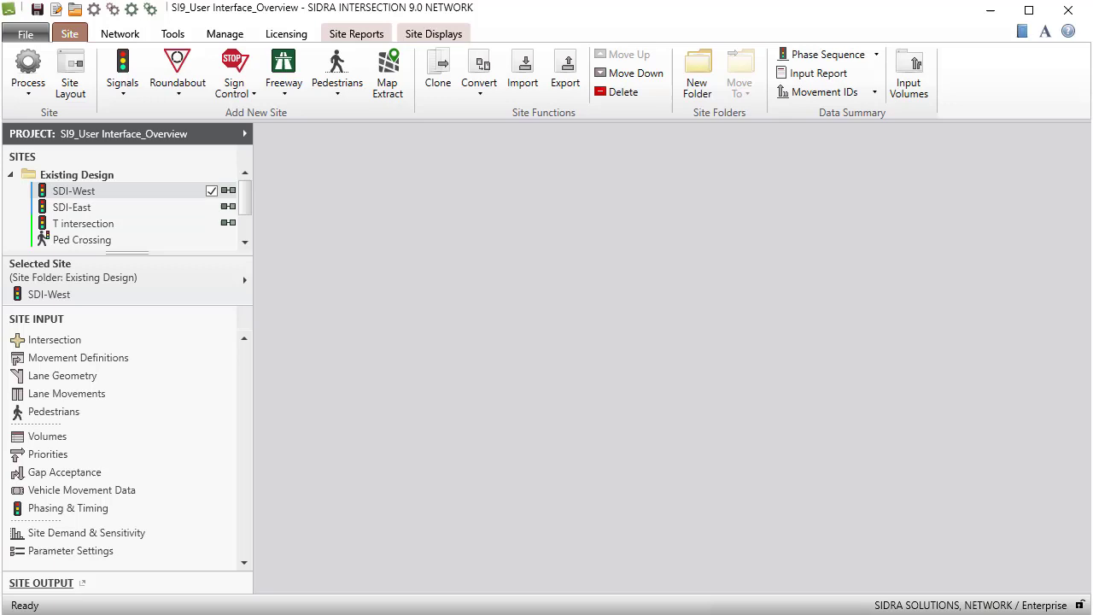
Check the Site Functions and SDI-West context actions, then collapse the Existing Design folder
click(68, 33)
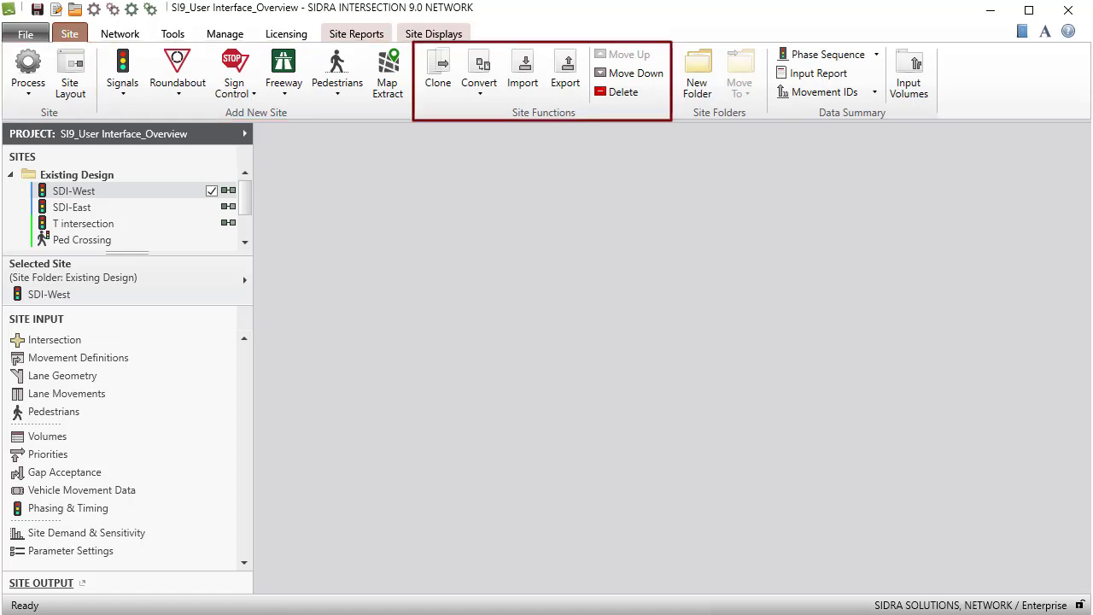
mouse_move(720, 71)
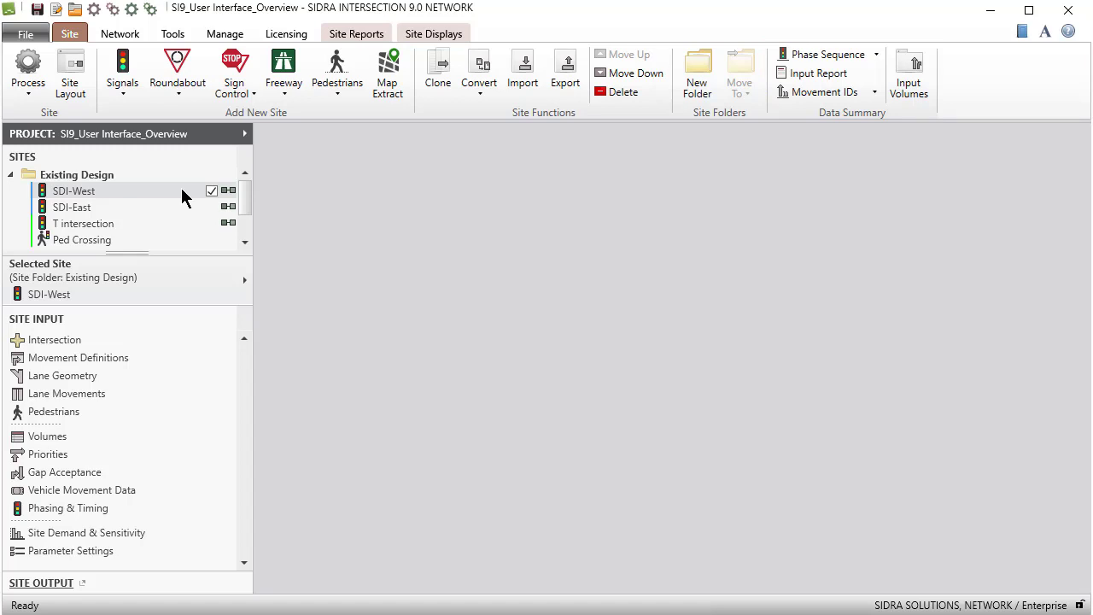
right_click(73, 191)
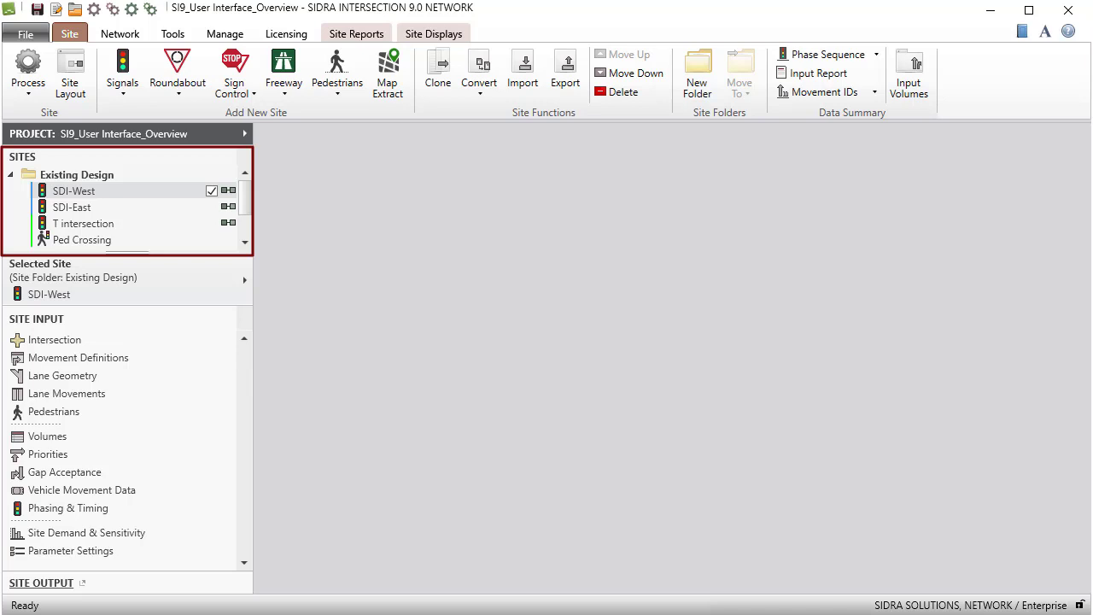
click(10, 175)
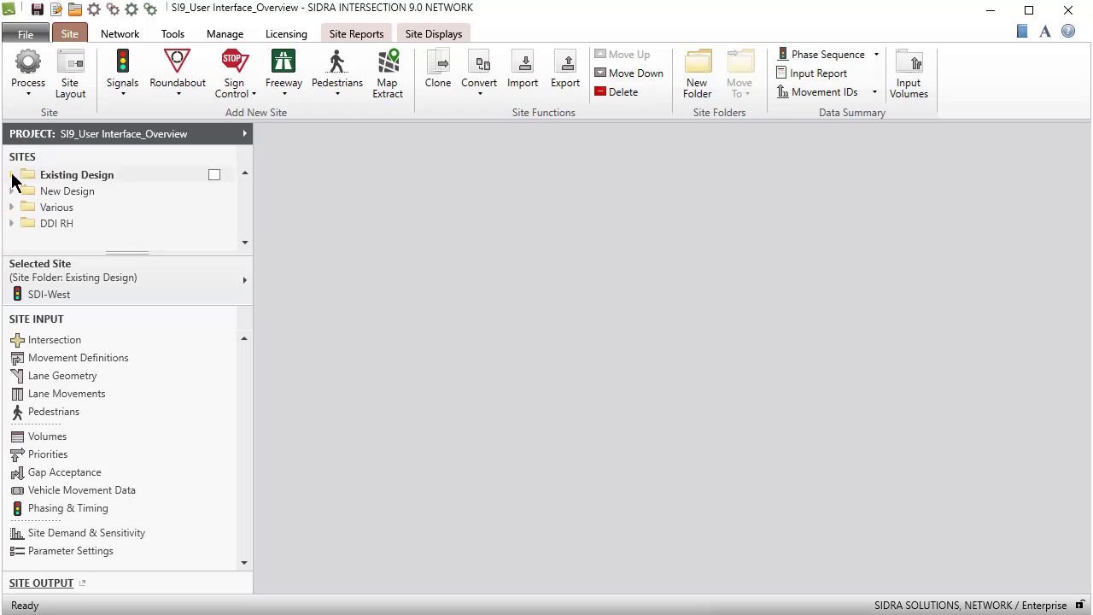
Re-expand Existing Design, view the SITE OUTPUT note, and select the T intersection site
click(12, 174)
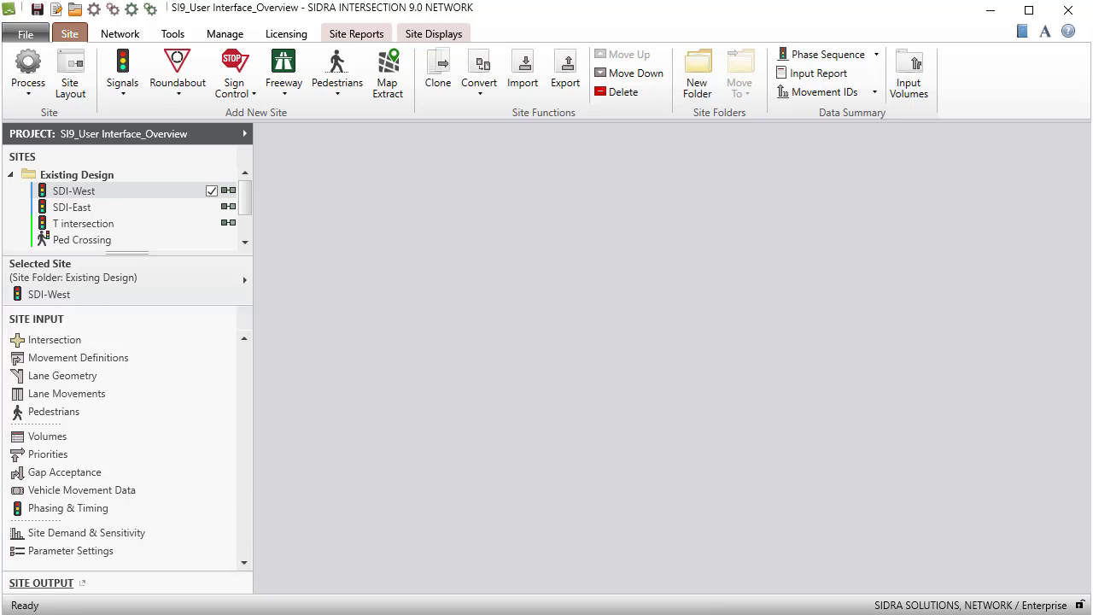
click(41, 583)
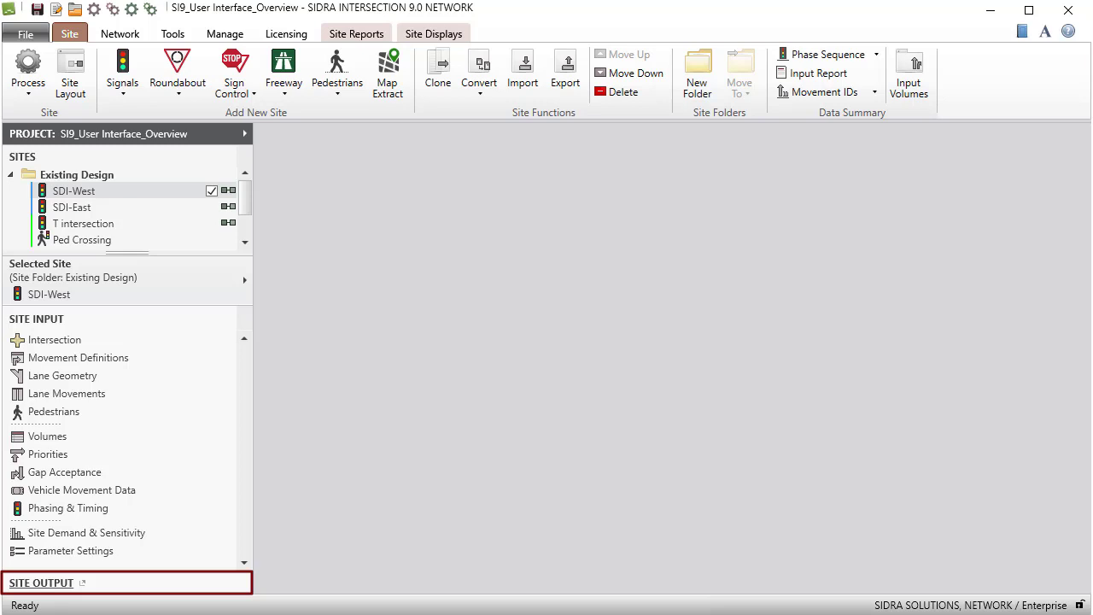
click(41, 582)
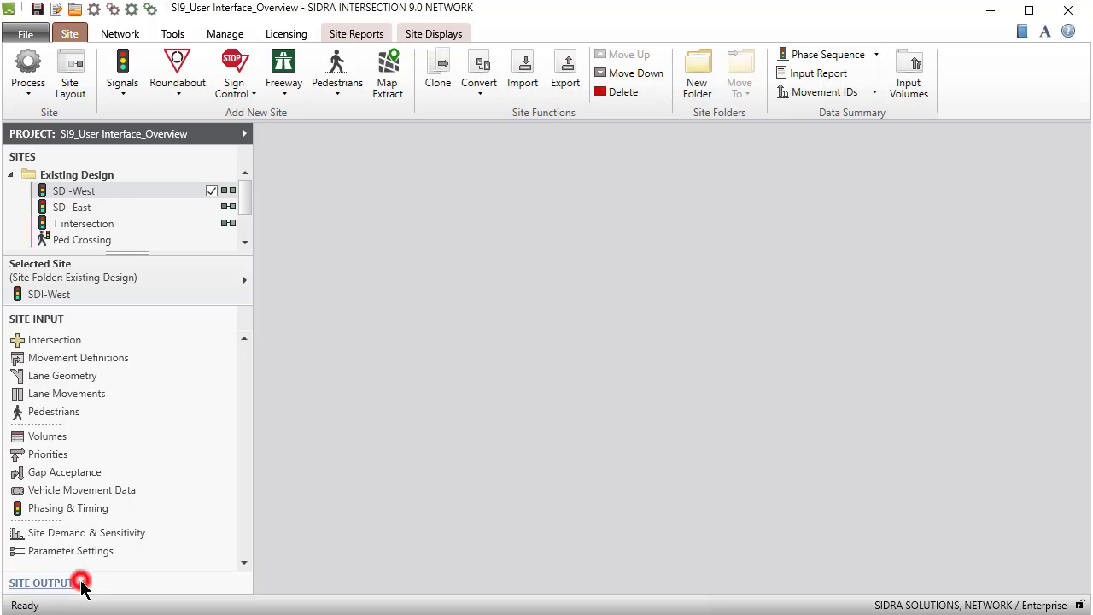
click(41, 583)
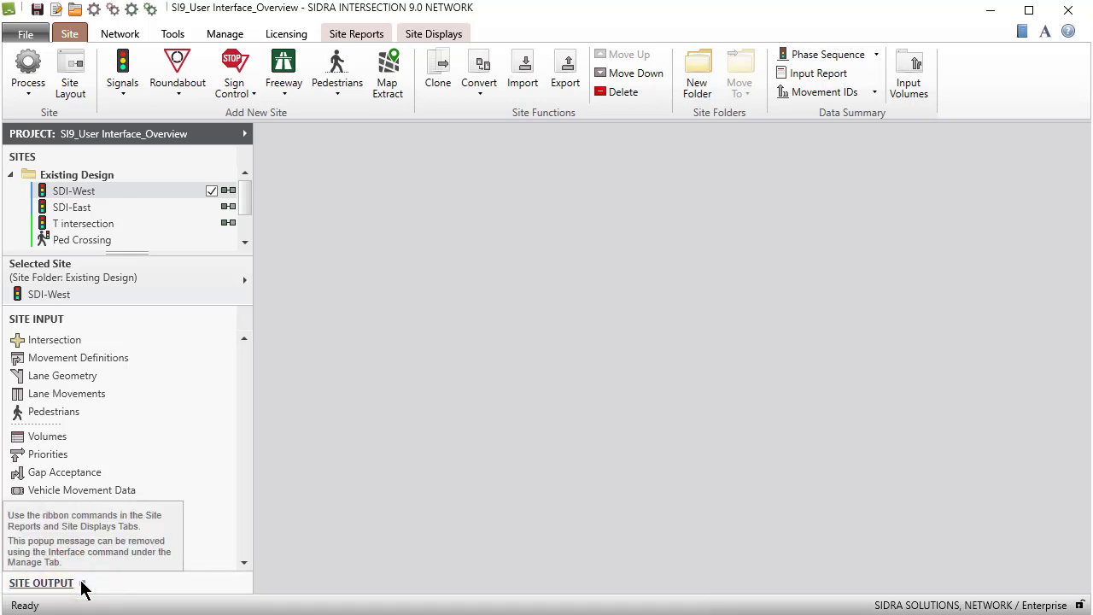
click(82, 222)
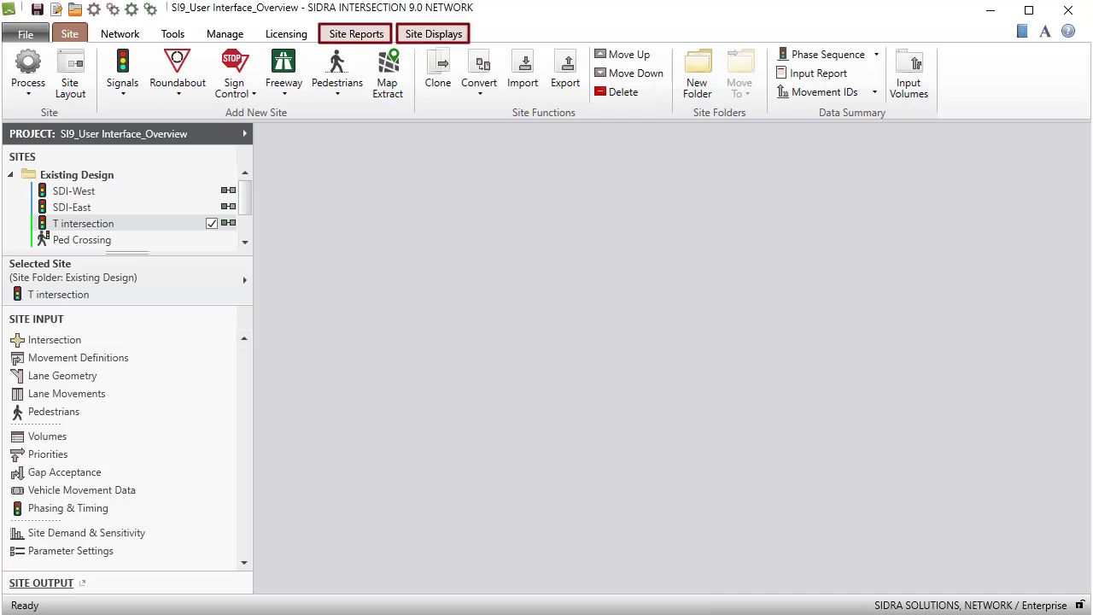
Review the Site Reports and Site Displays ribbons, then move to the Network commands
click(355, 34)
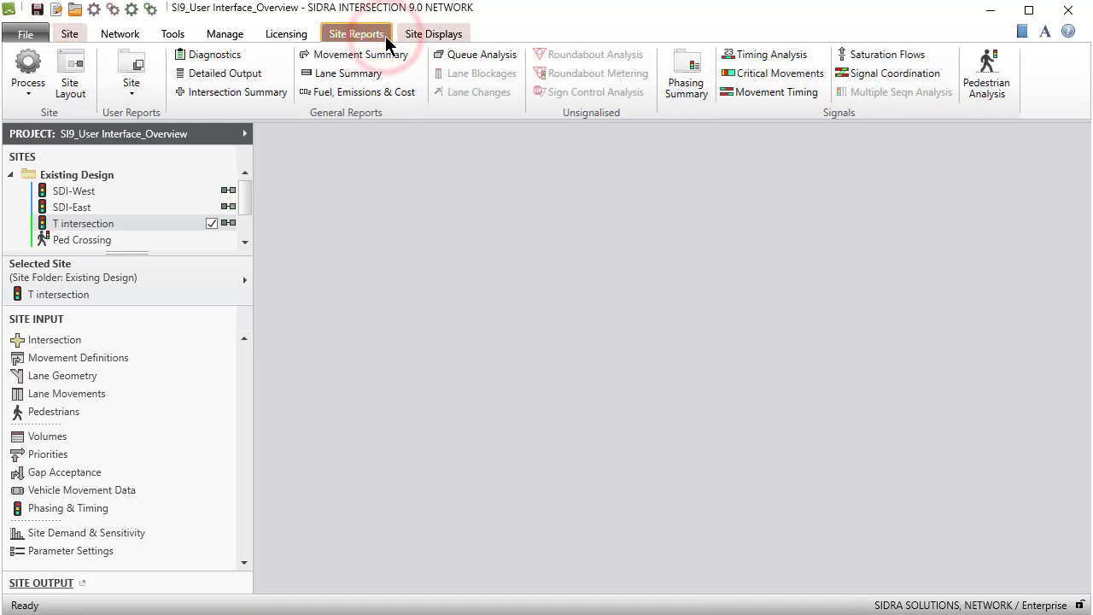
mouse_move(468, 36)
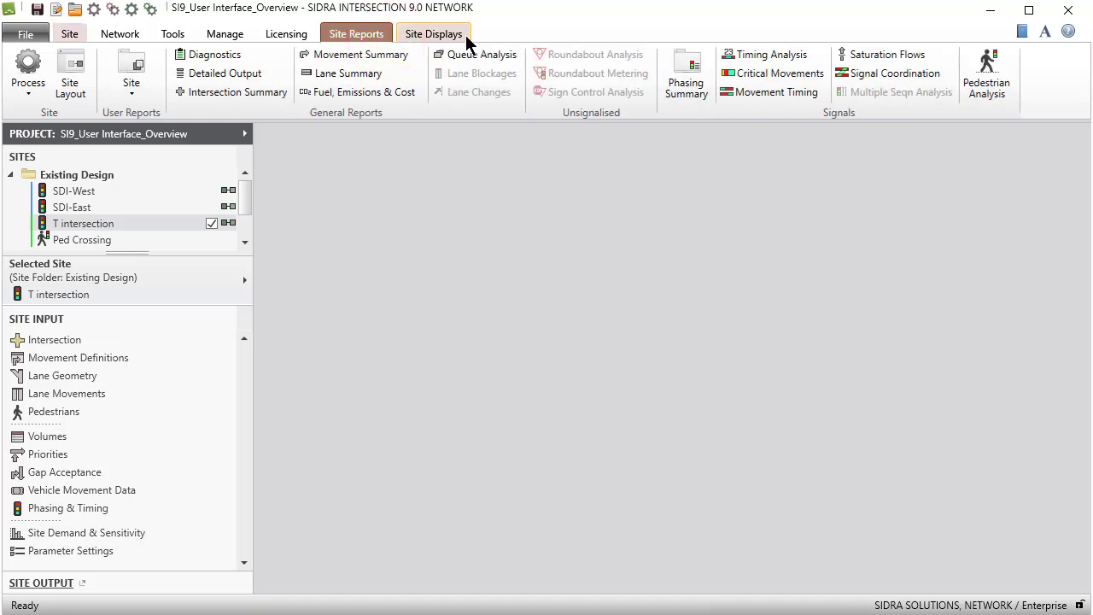
click(434, 34)
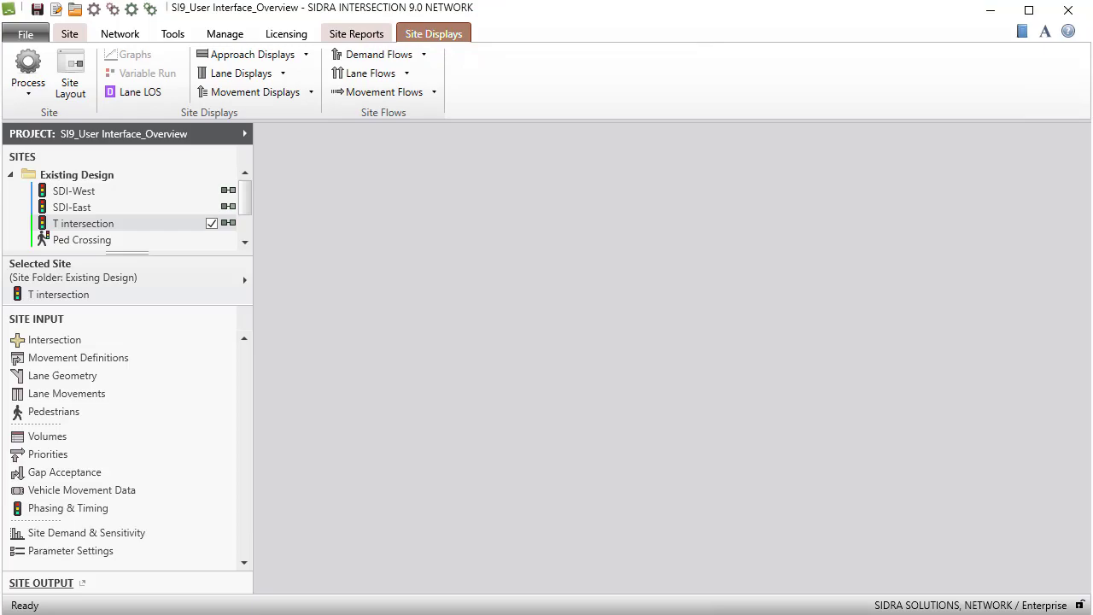
click(120, 34)
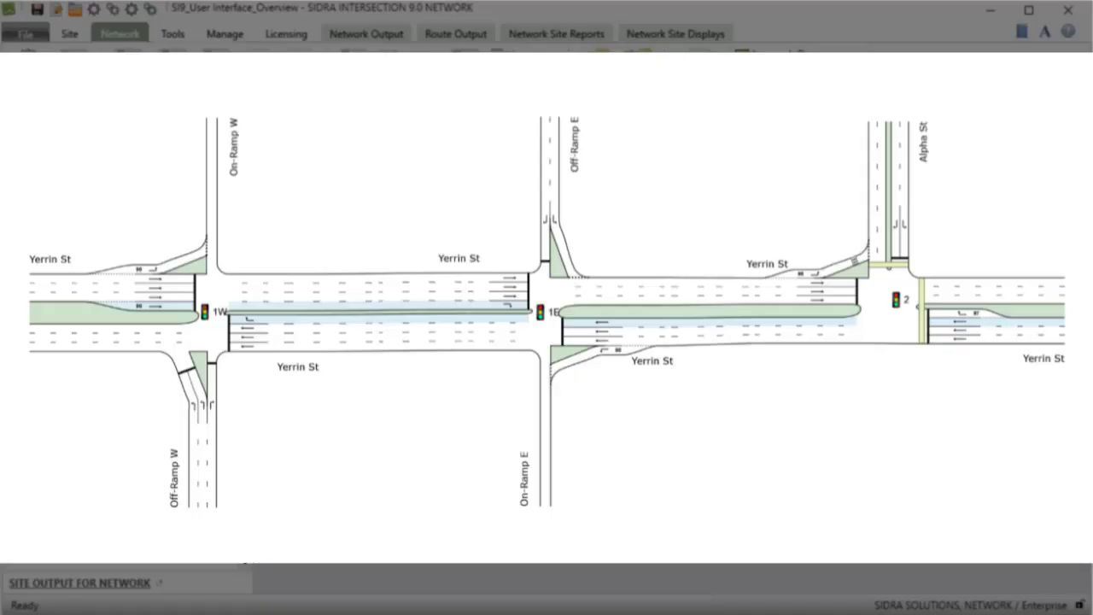
Enter the network workspace and collapse then re-expand the Existing Design network folder
click(119, 34)
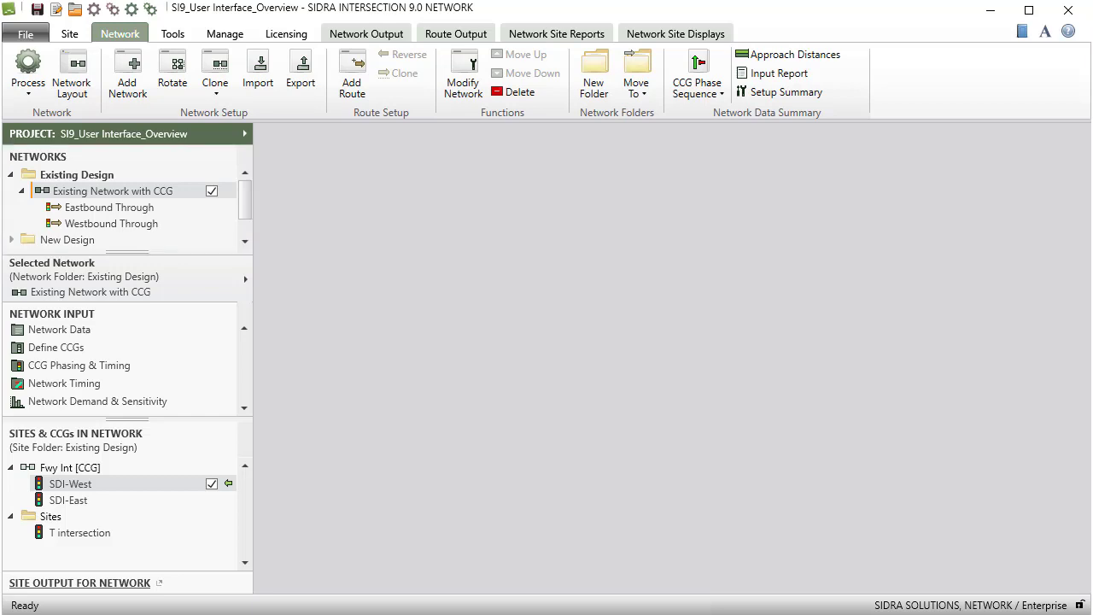
click(11, 174)
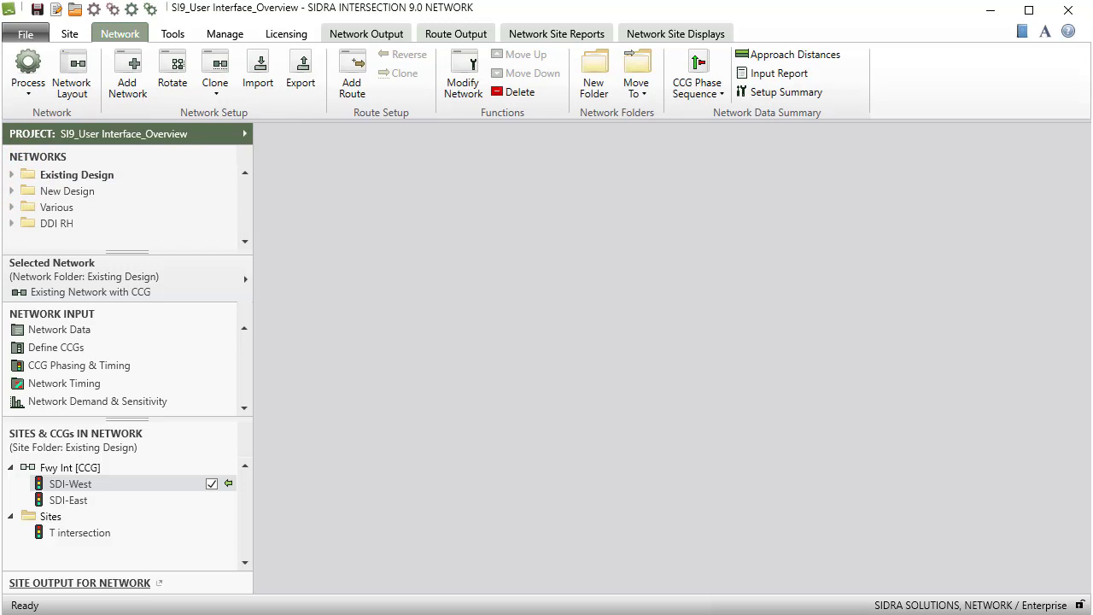
click(24, 191)
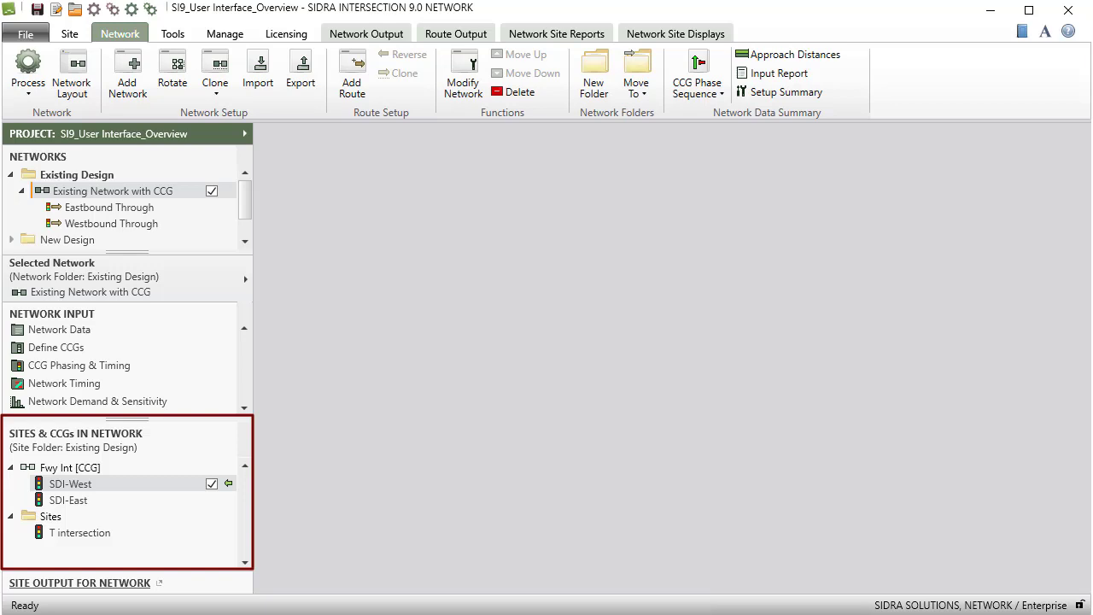
Check the sites' network markers, return to Network and select the Westbound Through route
click(69, 35)
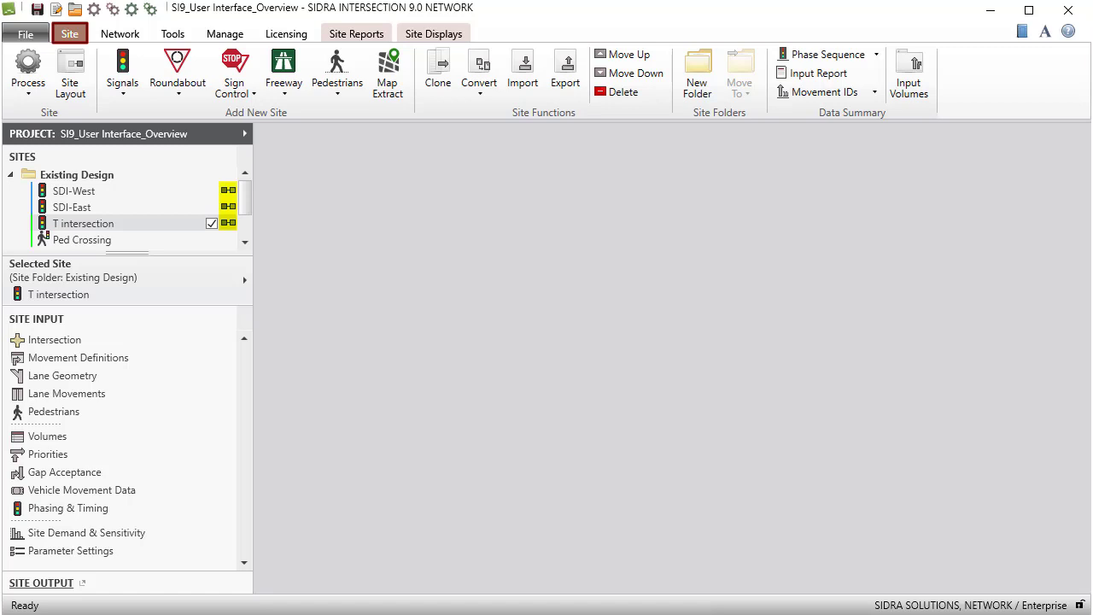
click(120, 35)
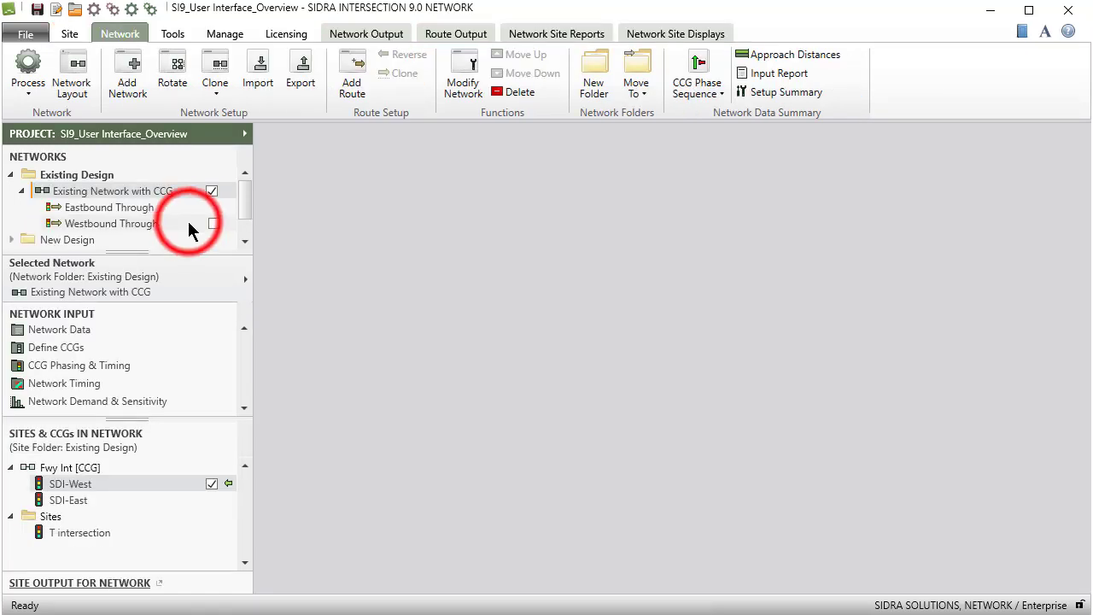
click(116, 222)
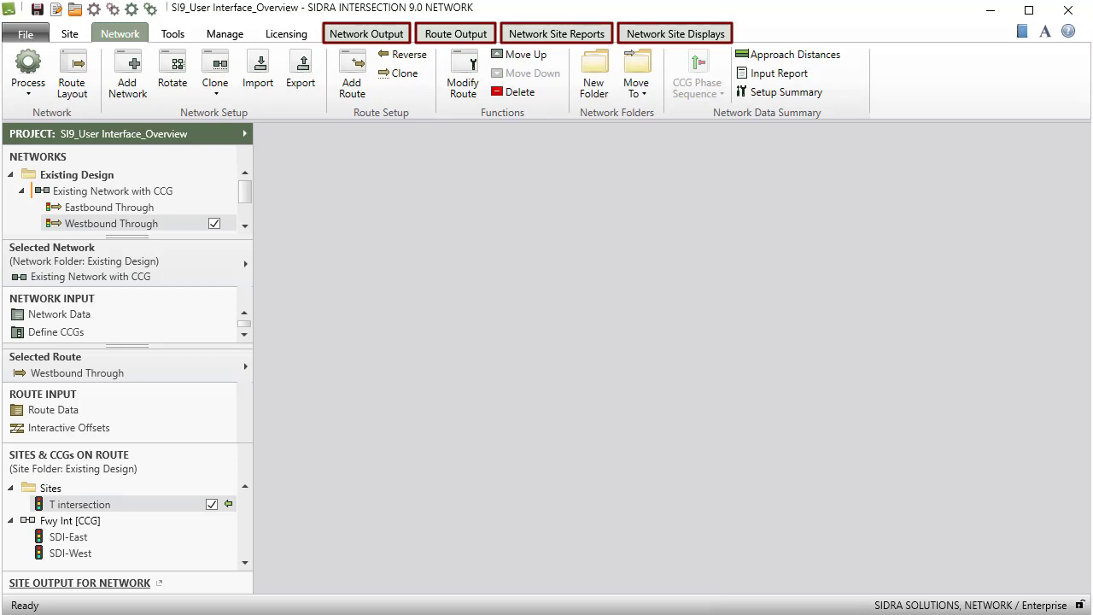
Browse the Network Output, Route Output, Network Site Reports and Displays commands, then return to Tools
click(366, 34)
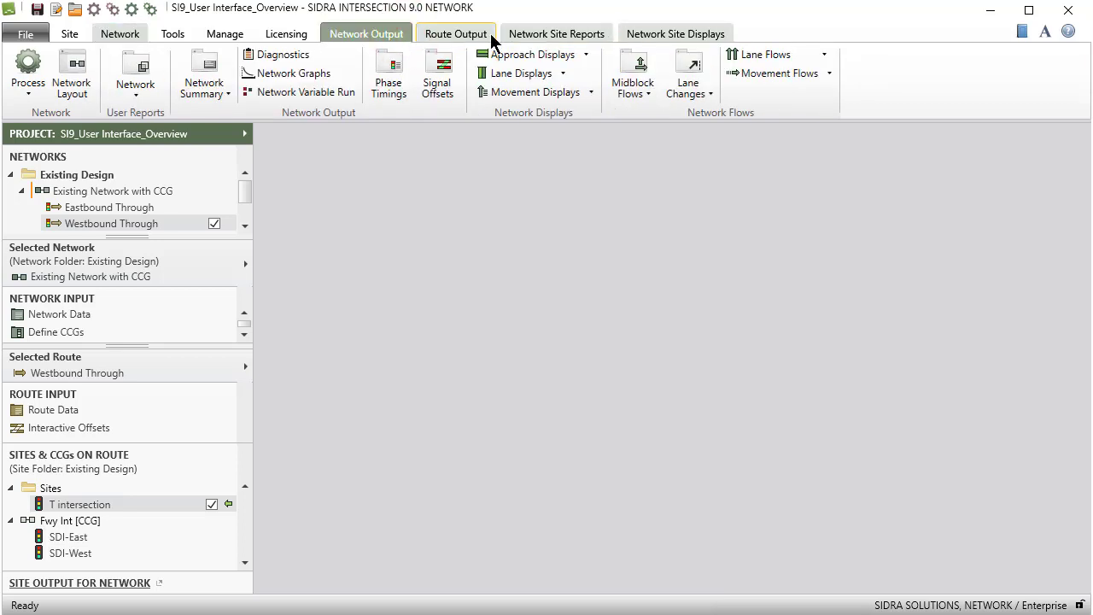
click(455, 34)
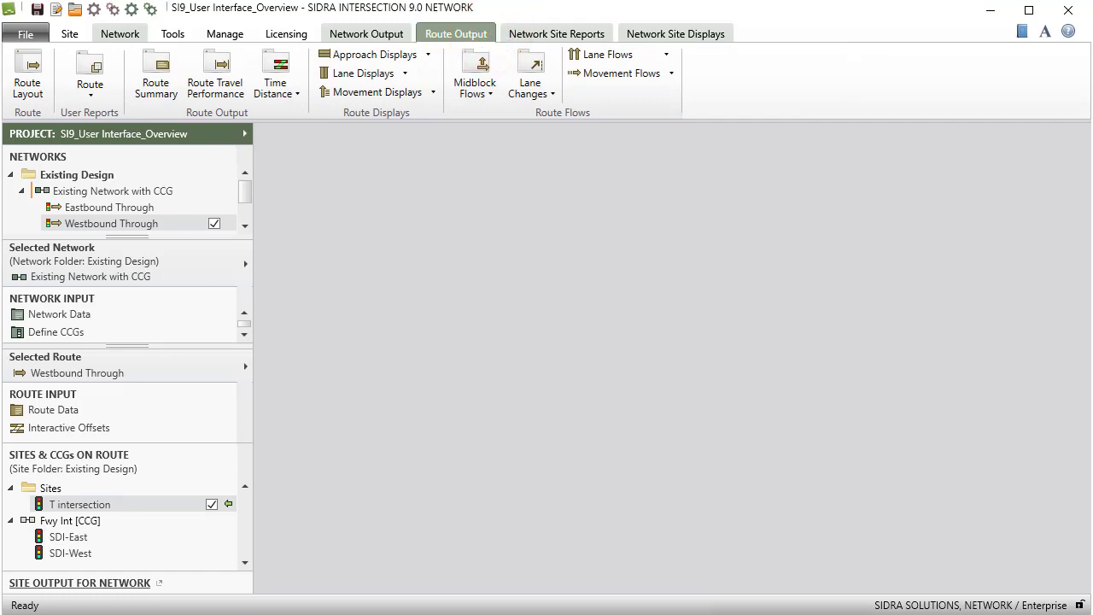
click(557, 34)
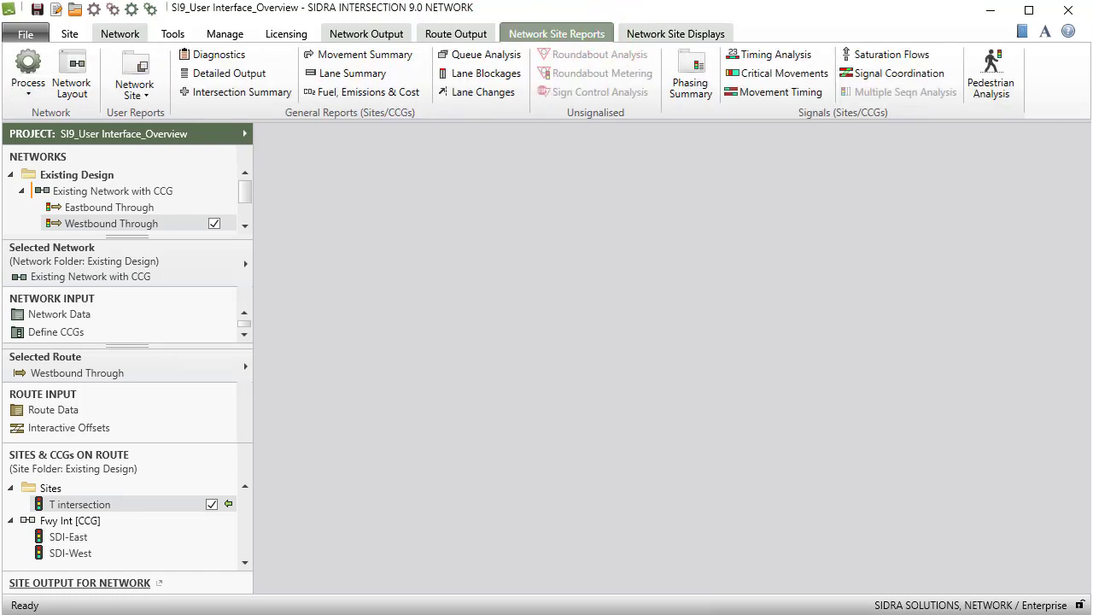
click(675, 35)
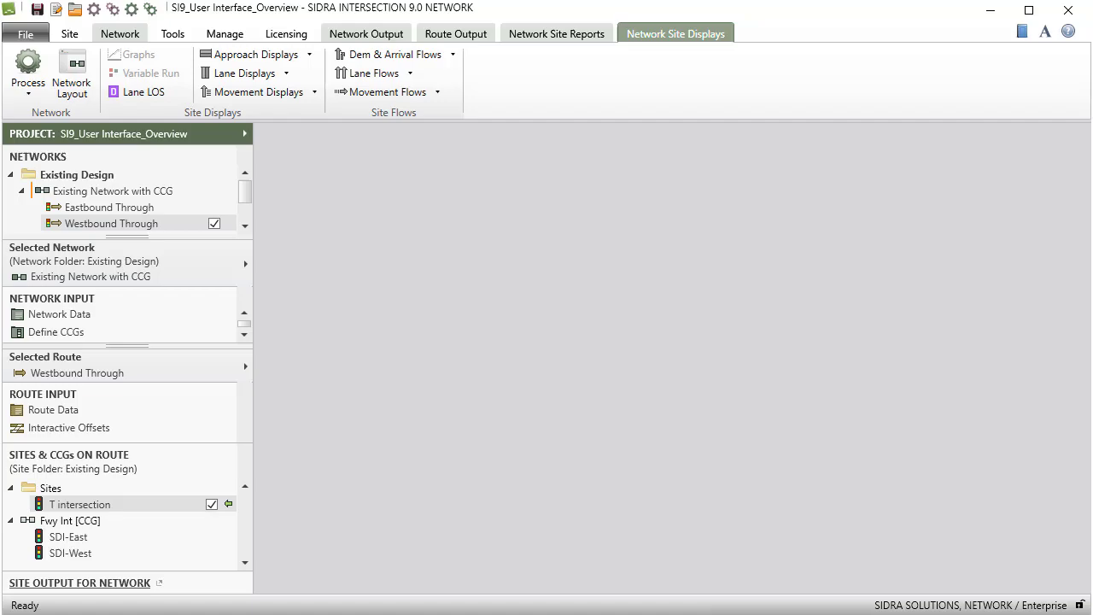
click(173, 35)
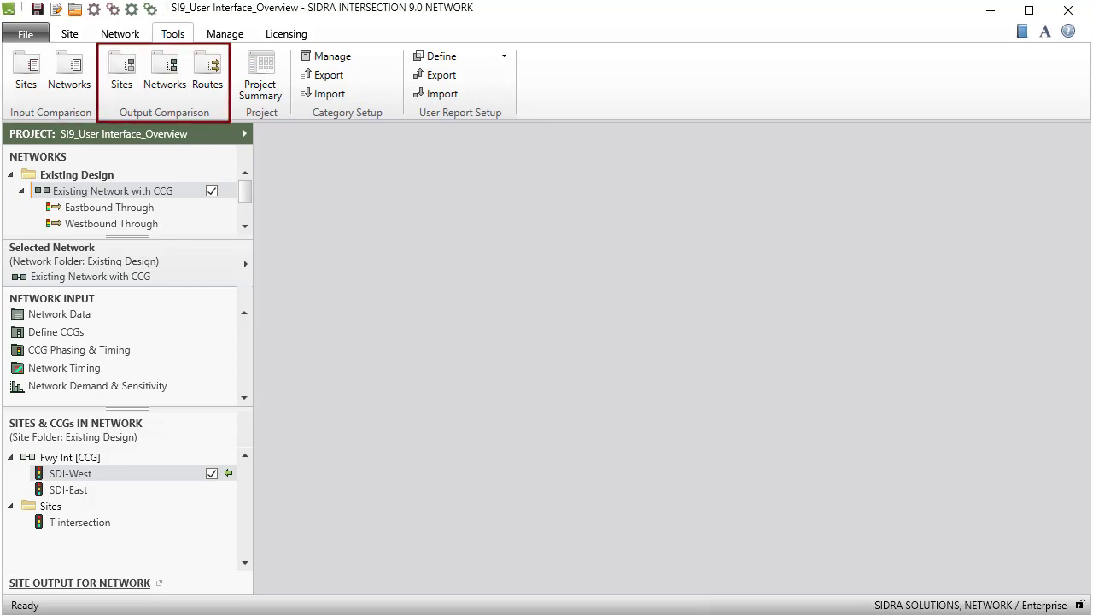
Run a site input comparison of Existing Design T intersection against New Design T intersection
click(260, 72)
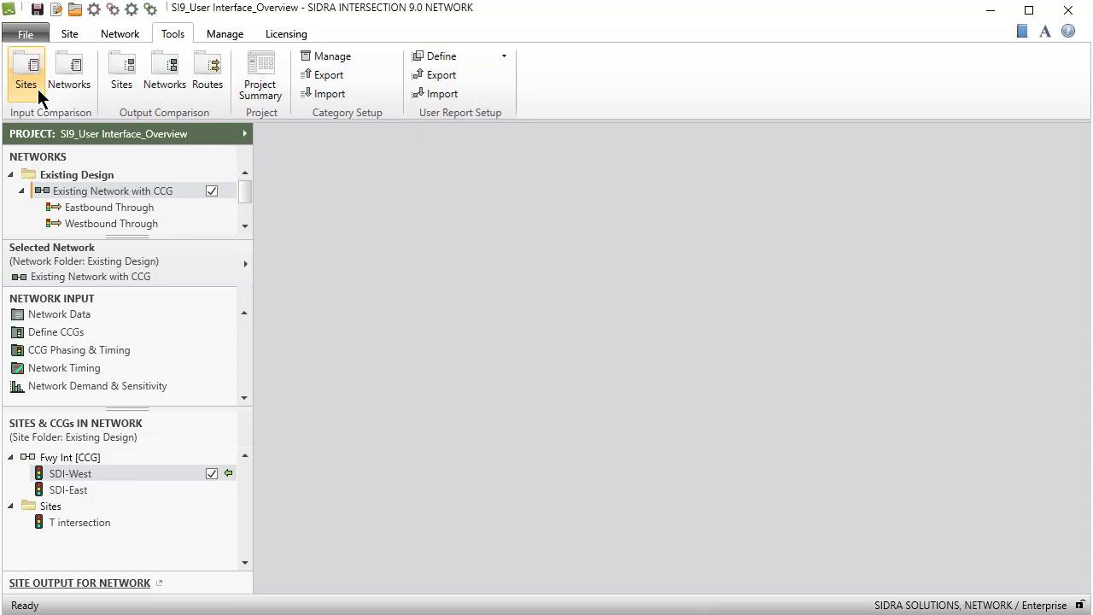
click(26, 70)
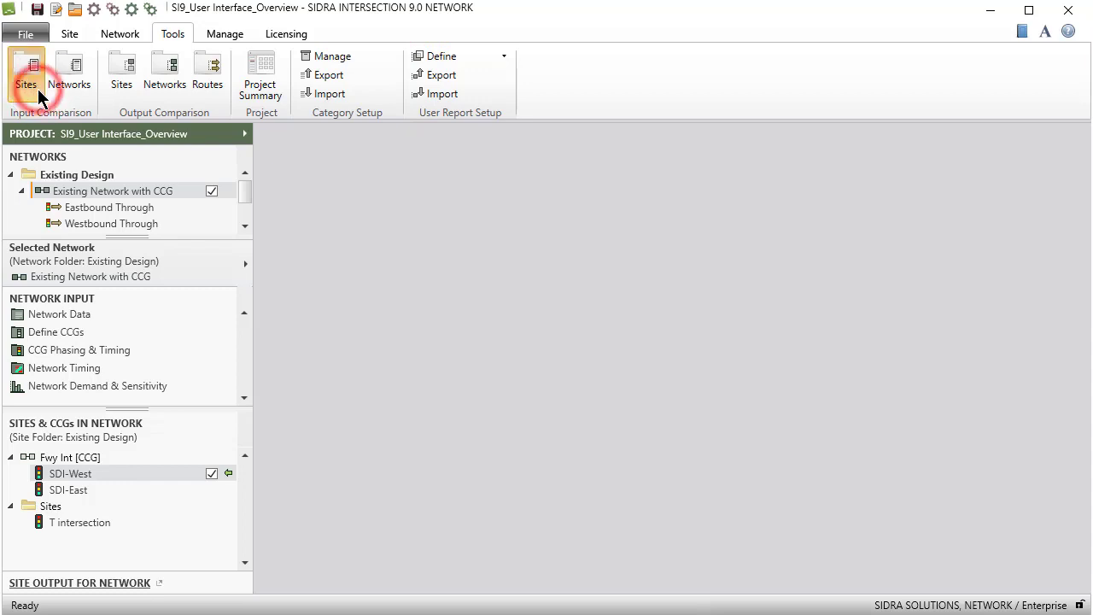
click(26, 71)
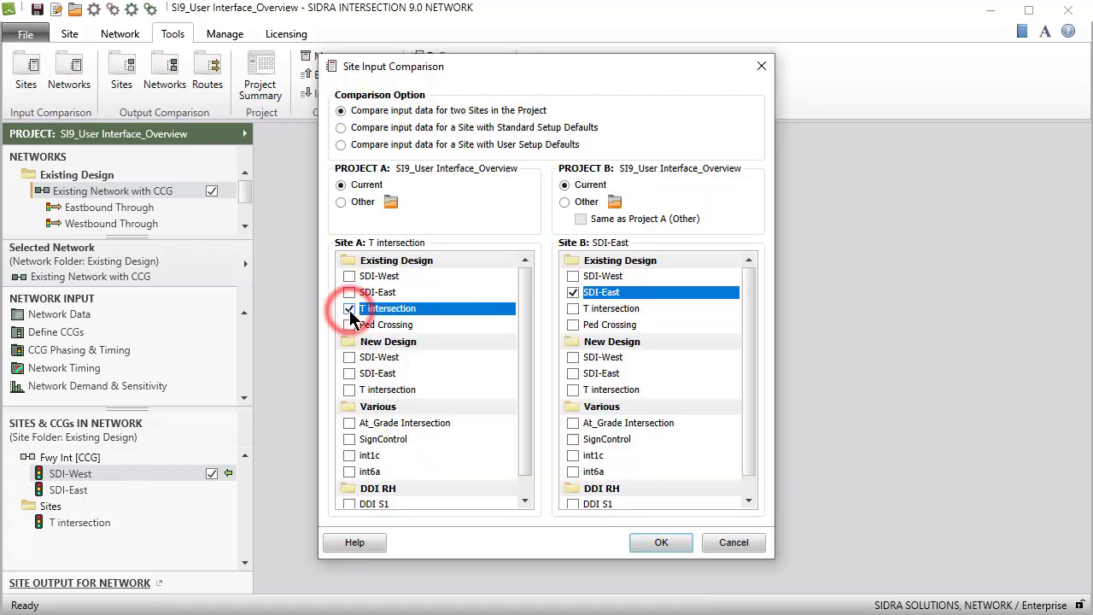
click(612, 390)
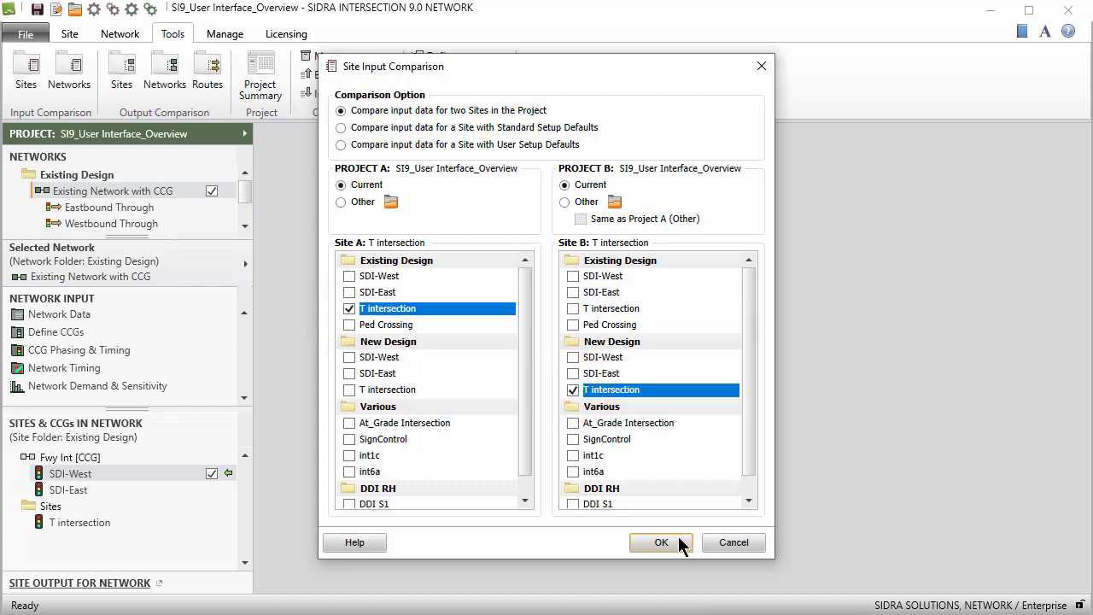
click(661, 544)
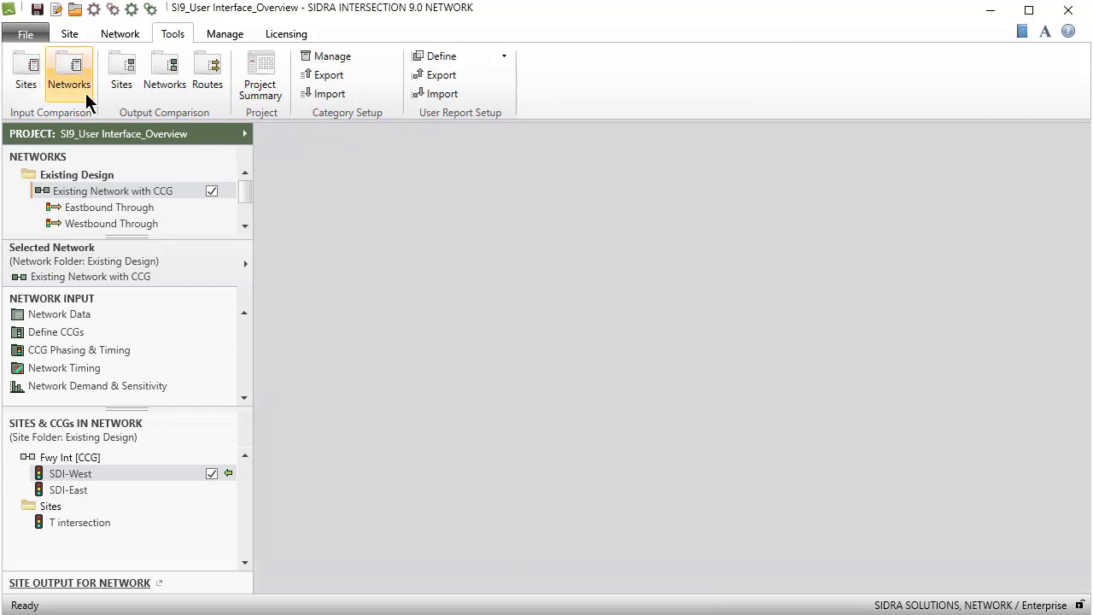
Run a network input comparison of Existing Network with CCG against New Design Network with Coord
click(68, 72)
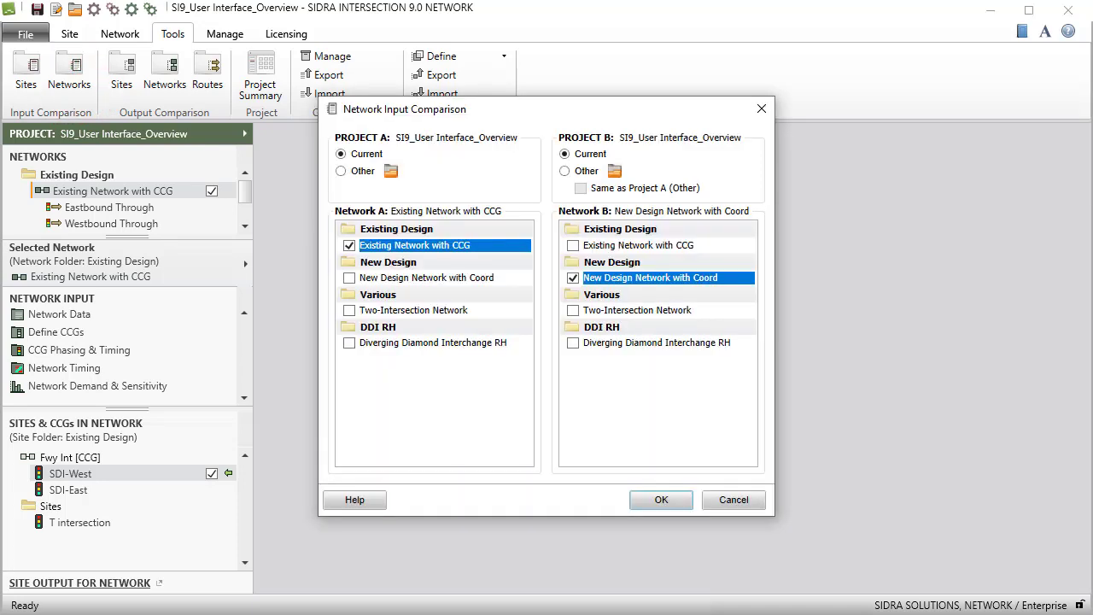
click(662, 499)
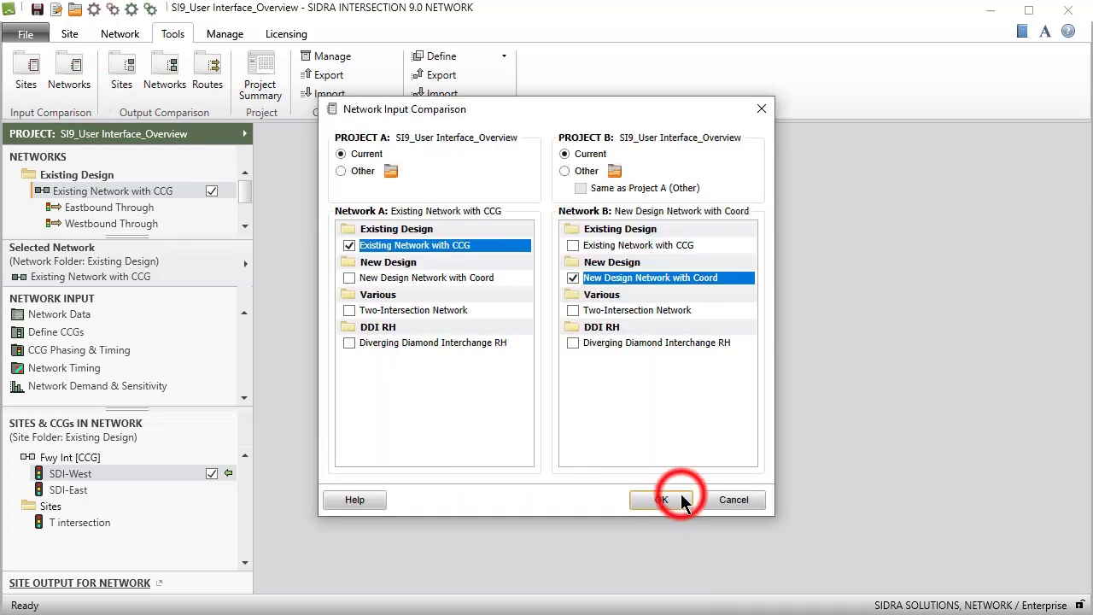
click(665, 499)
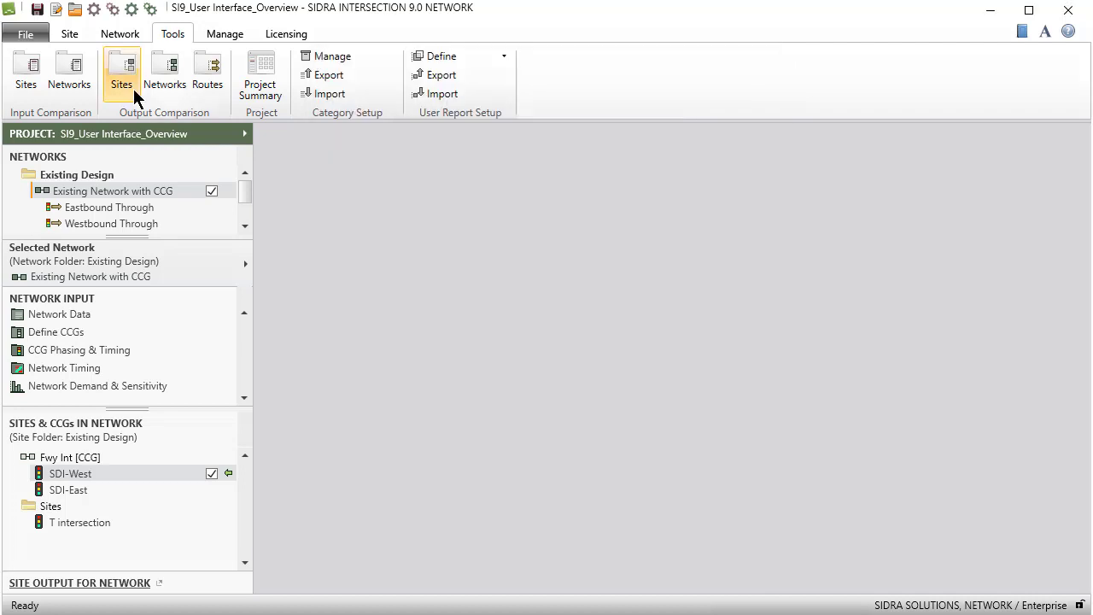
Produce a site output comparison of Existing Design SDI-West versus New Design SDI-West and close the report
click(122, 70)
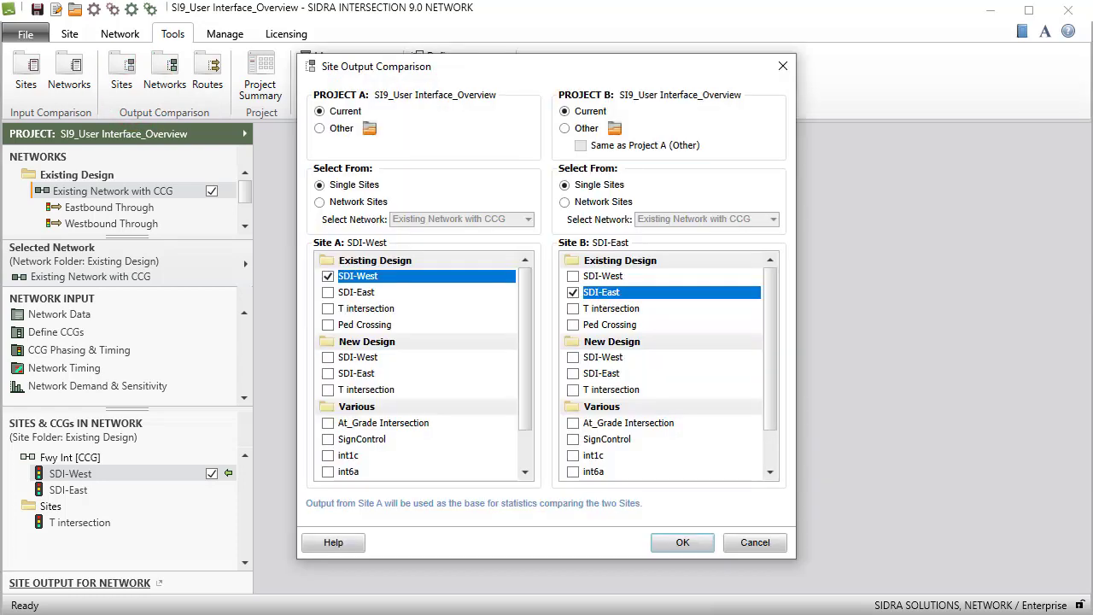
click(574, 357)
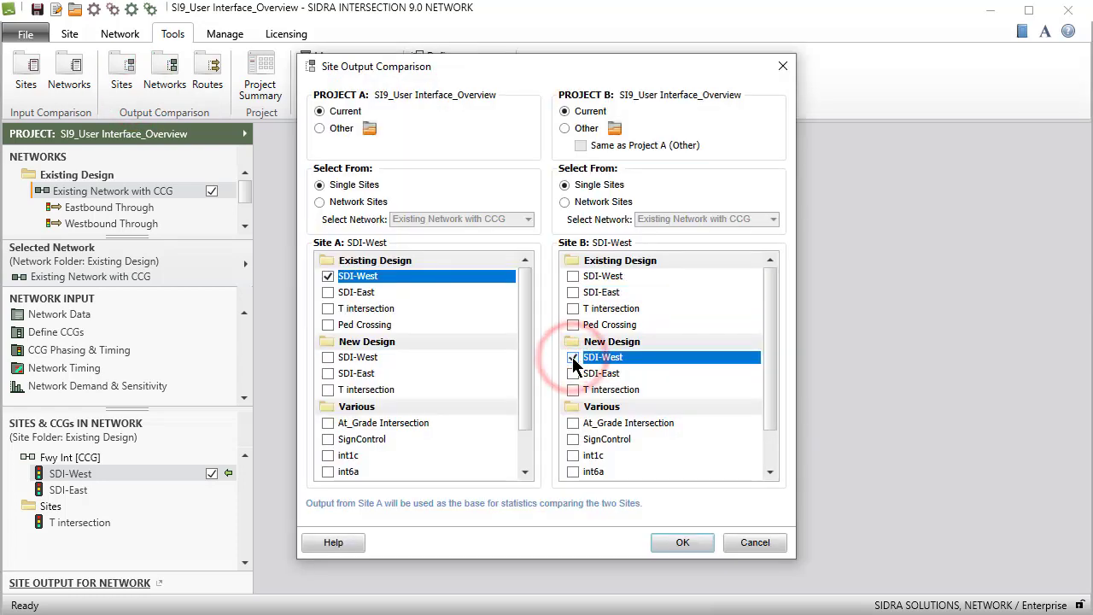
click(574, 357)
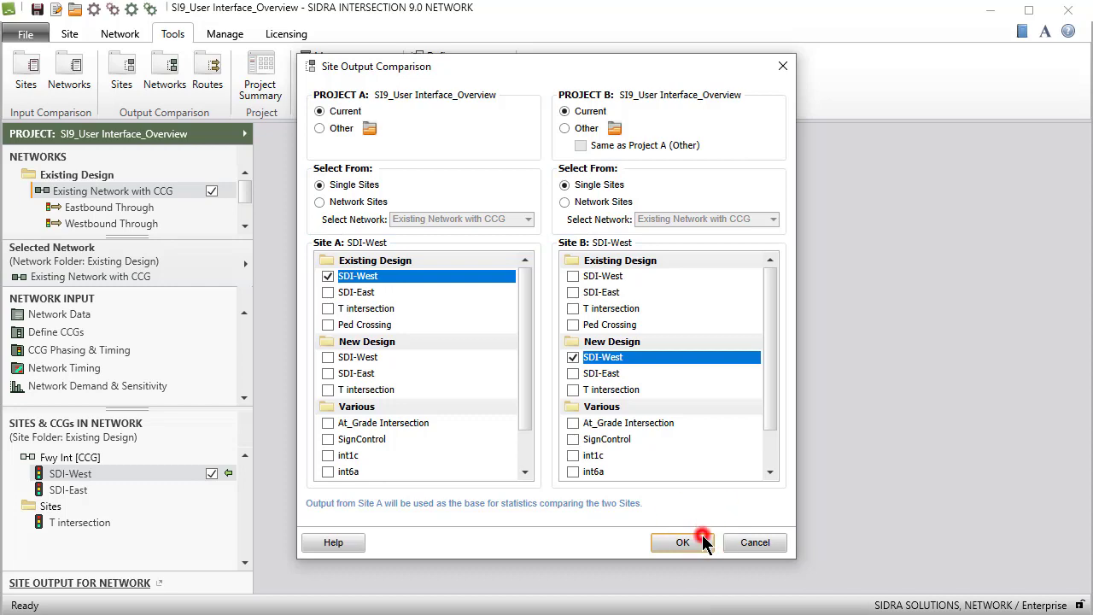
click(684, 543)
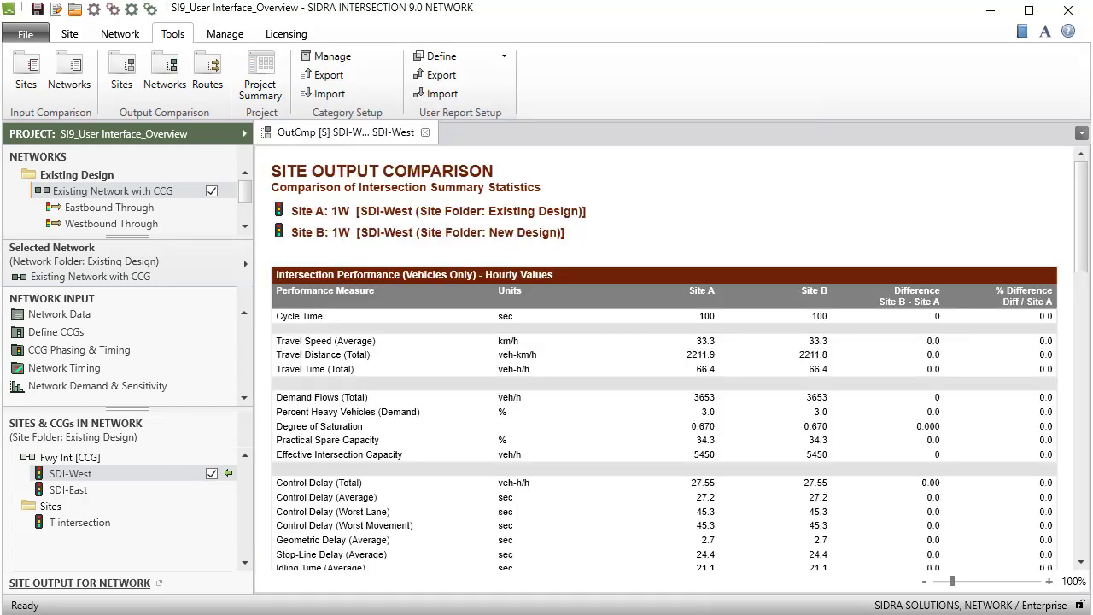
click(164, 70)
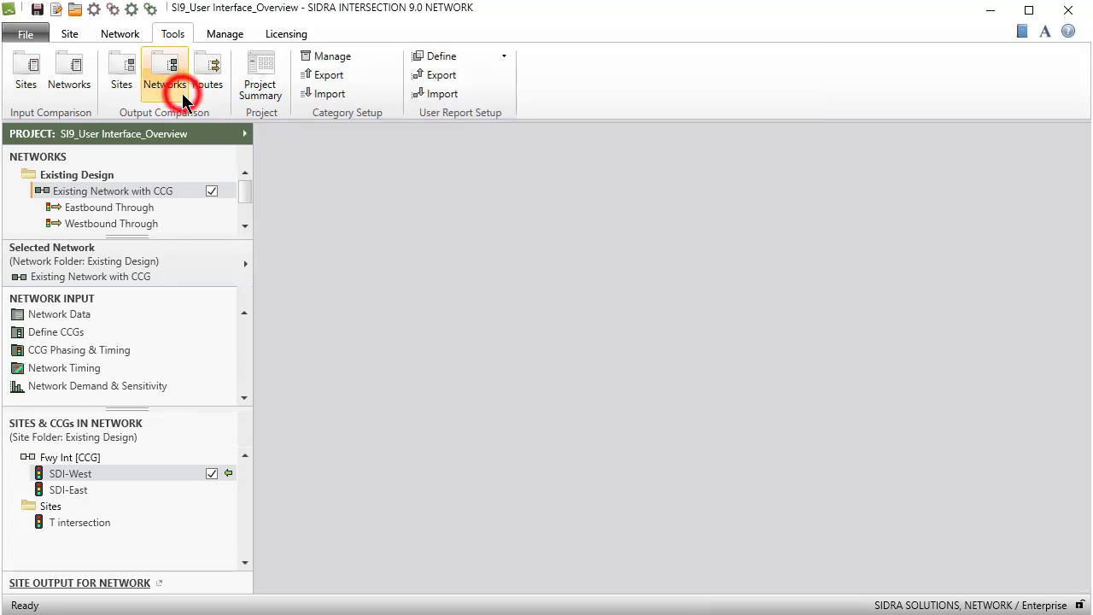
click(164, 70)
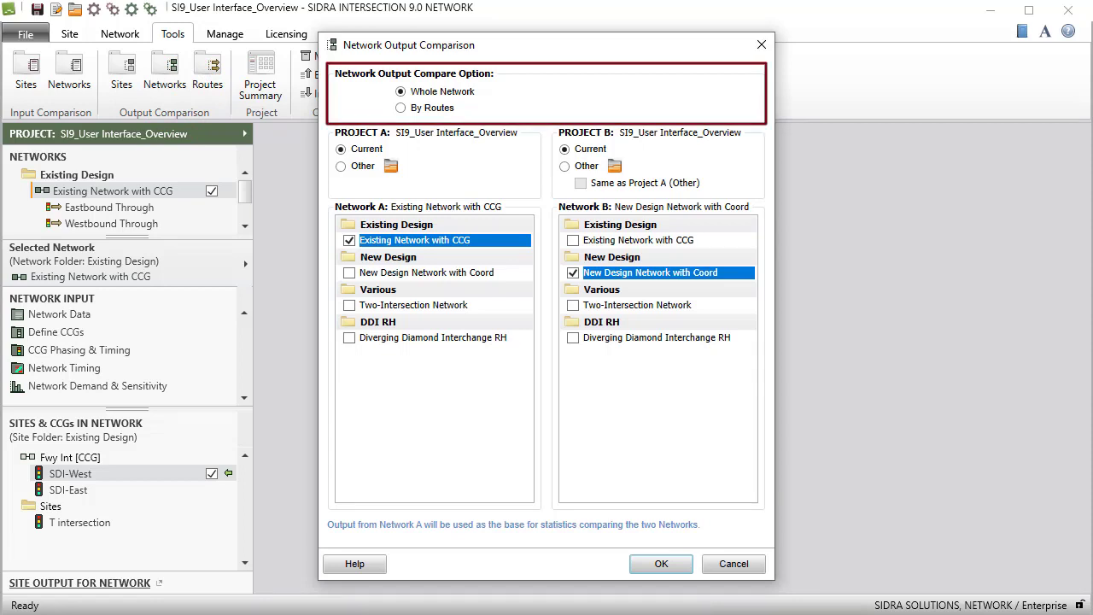
click(659, 563)
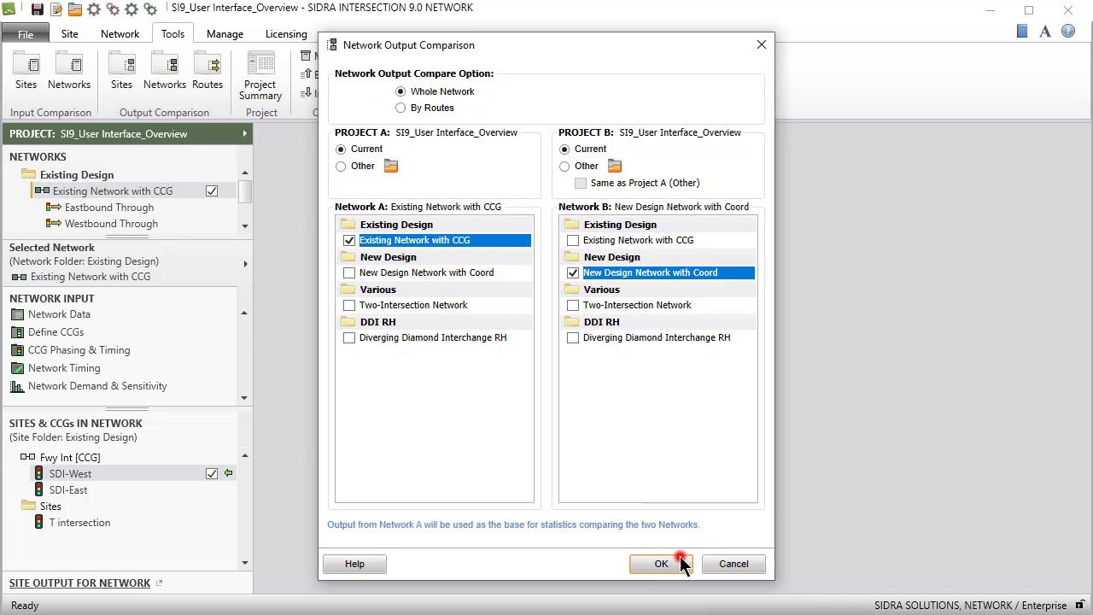
click(660, 564)
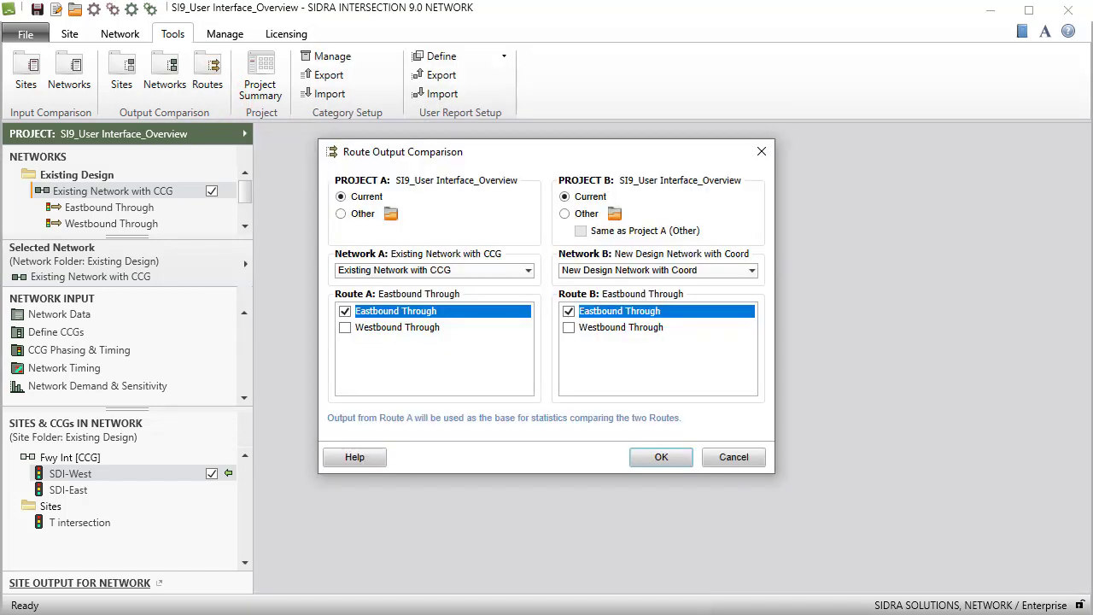
click(659, 458)
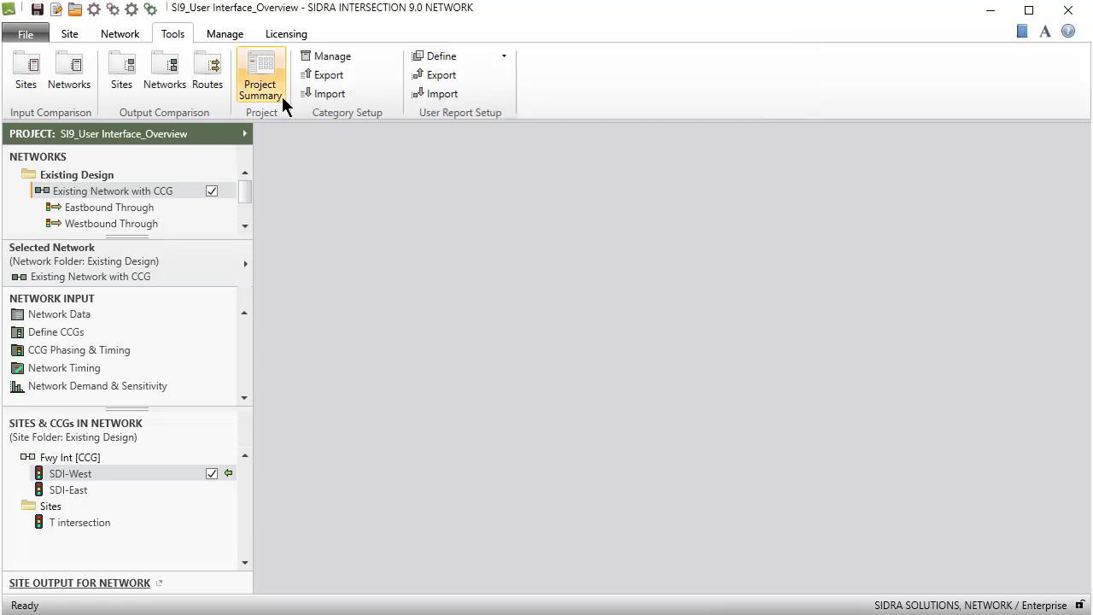
click(259, 75)
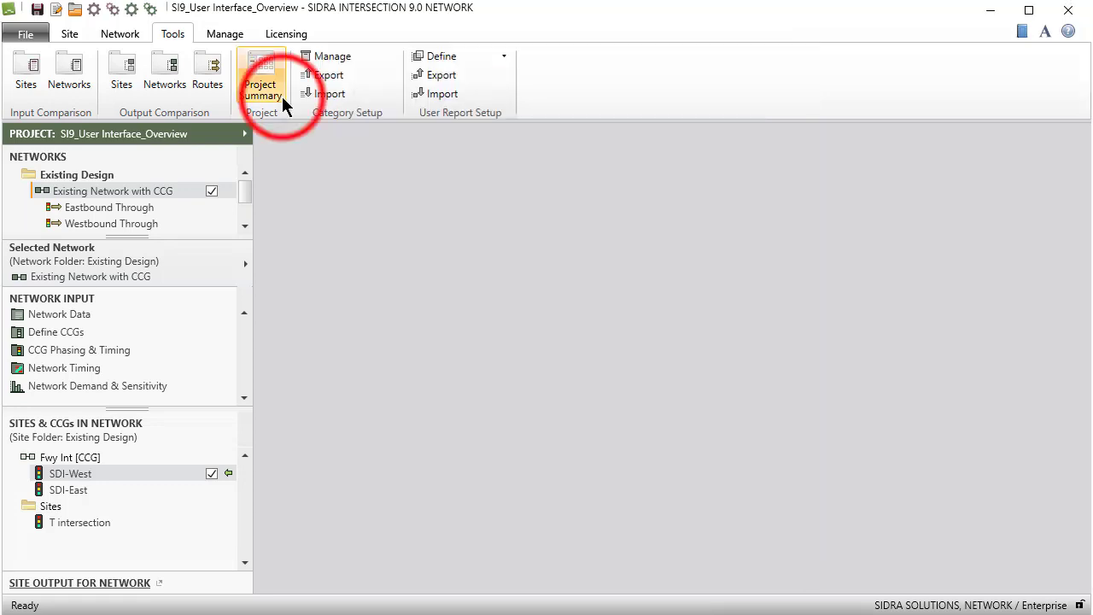
click(262, 75)
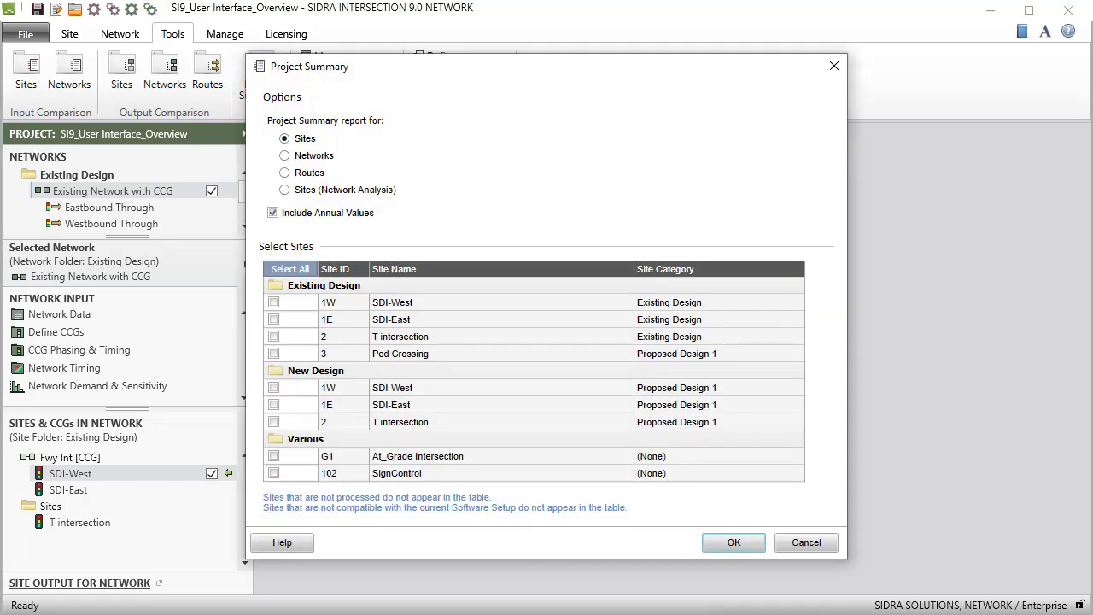
click(283, 156)
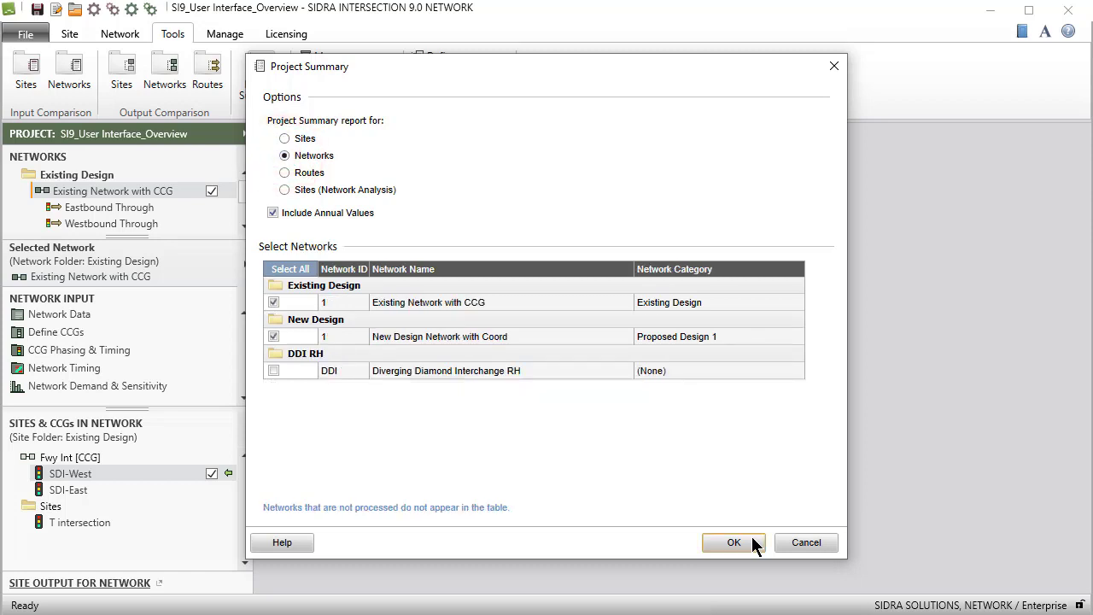
click(733, 543)
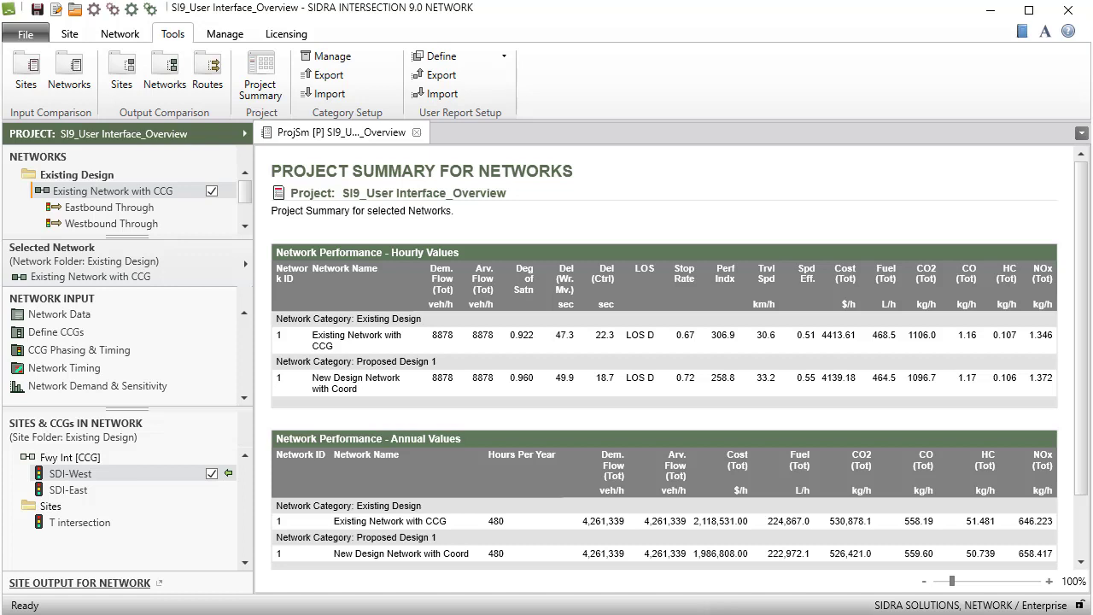
click(417, 133)
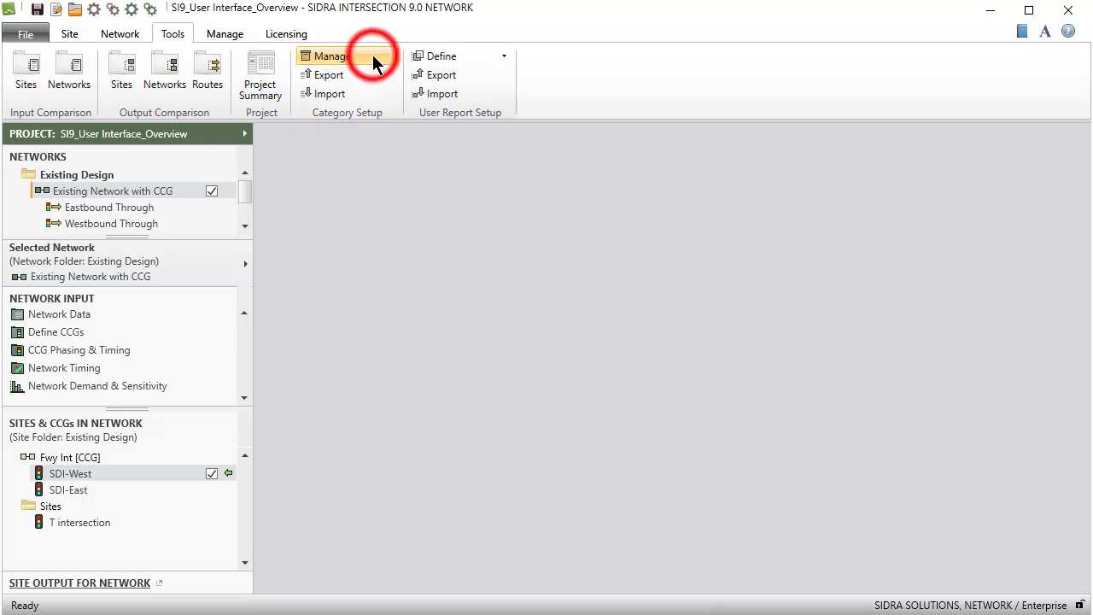
Review the user category setup, then begin defining a network user report template
click(332, 54)
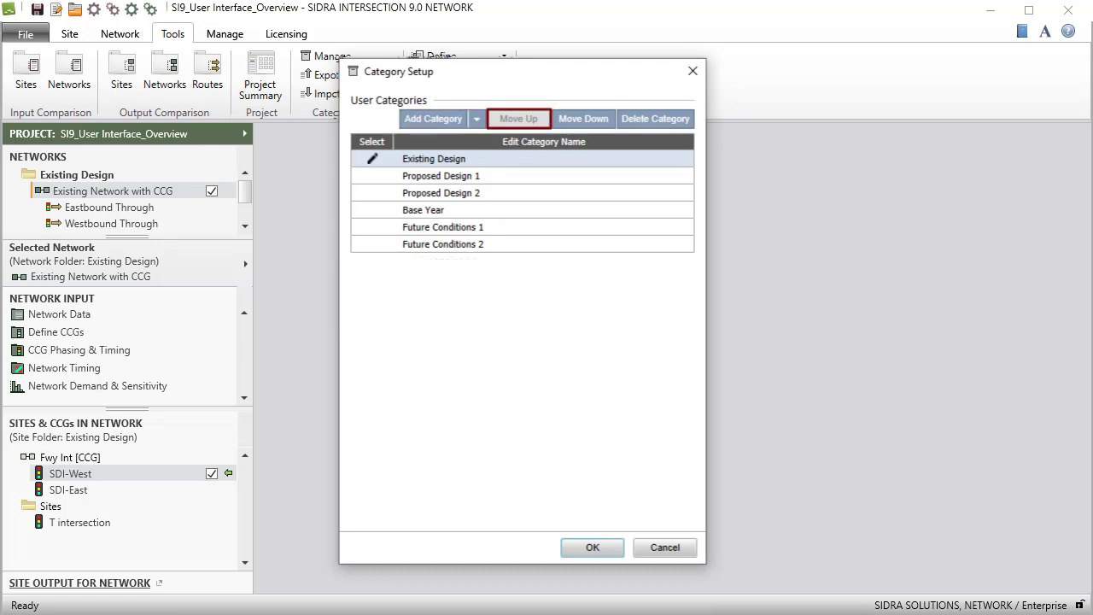
mouse_move(656, 118)
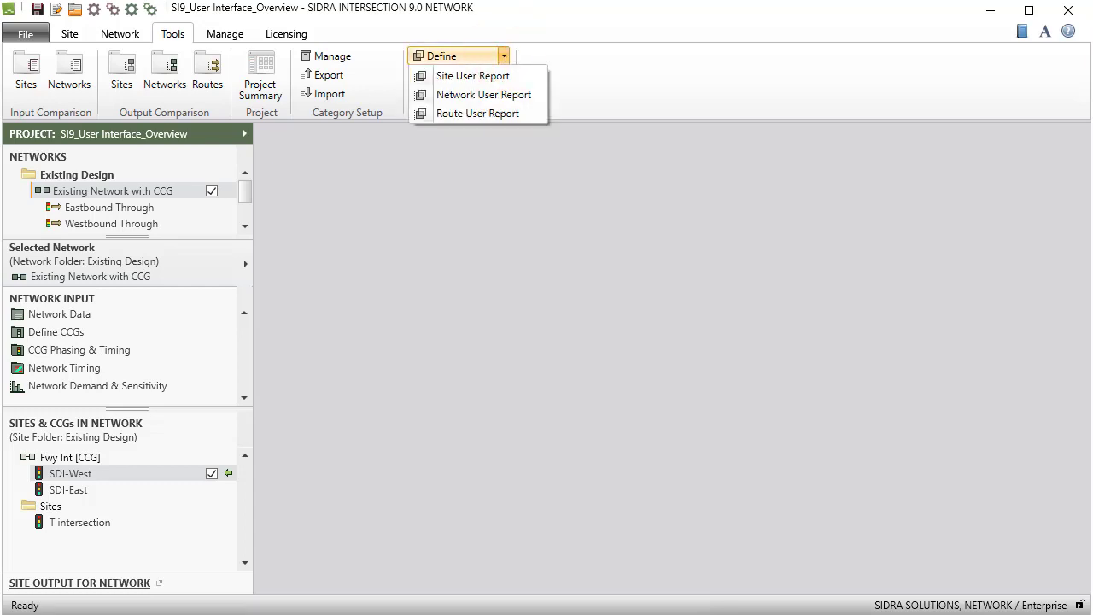
click(483, 94)
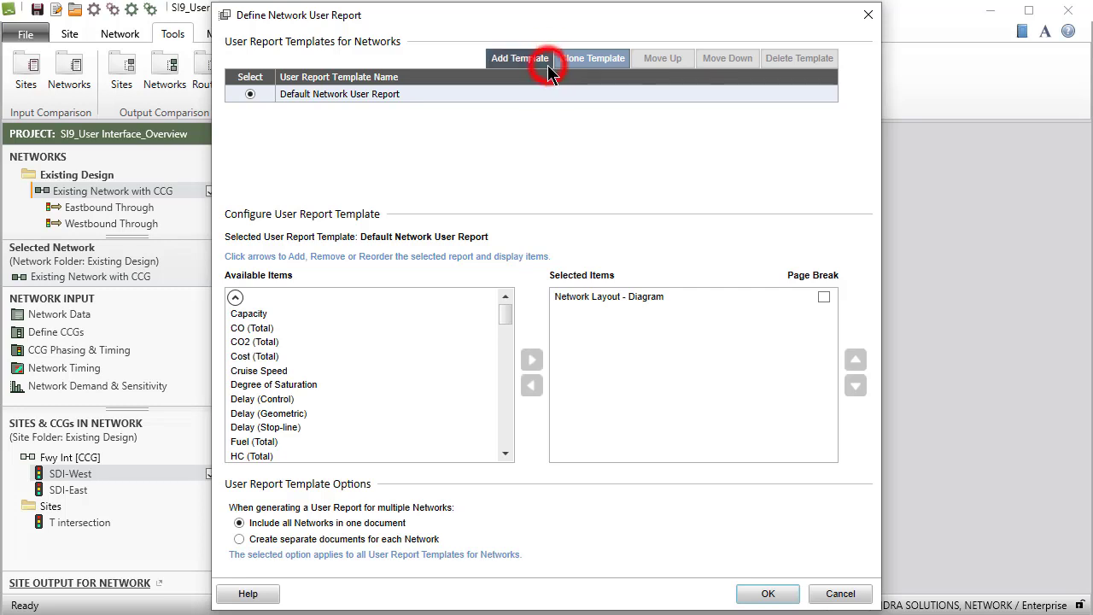
Add a New User Report template with layout diagram, degree of saturation and further items, and save it
click(519, 58)
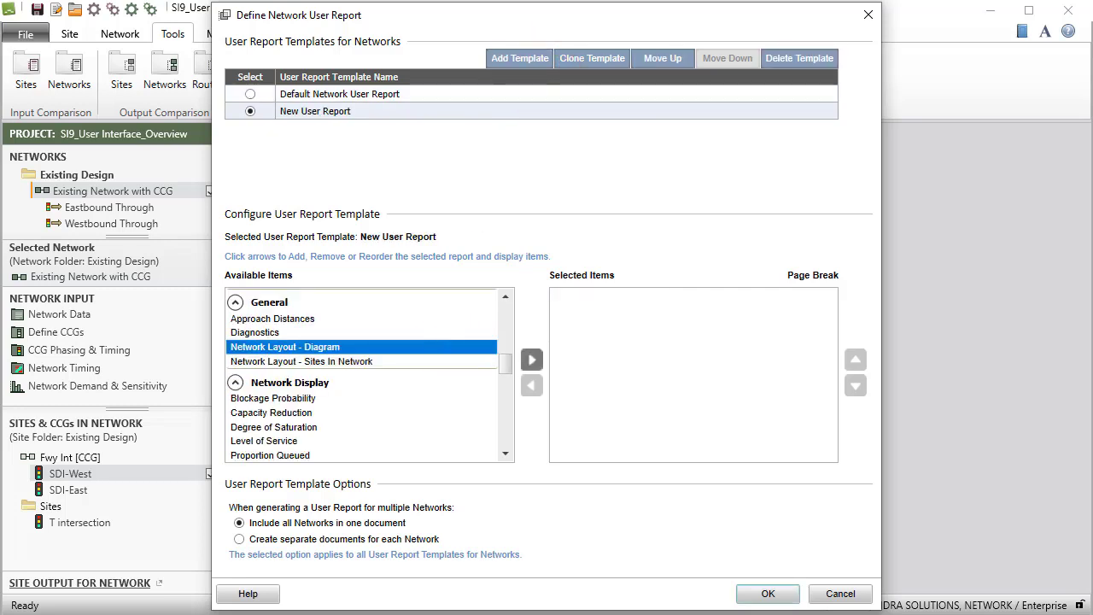
click(531, 359)
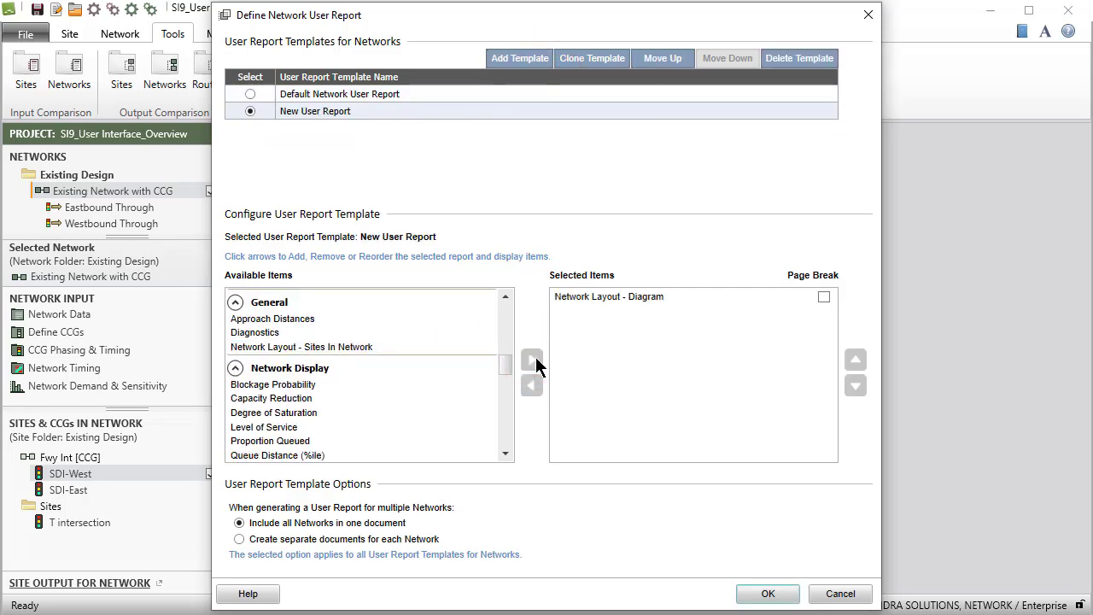
click(273, 412)
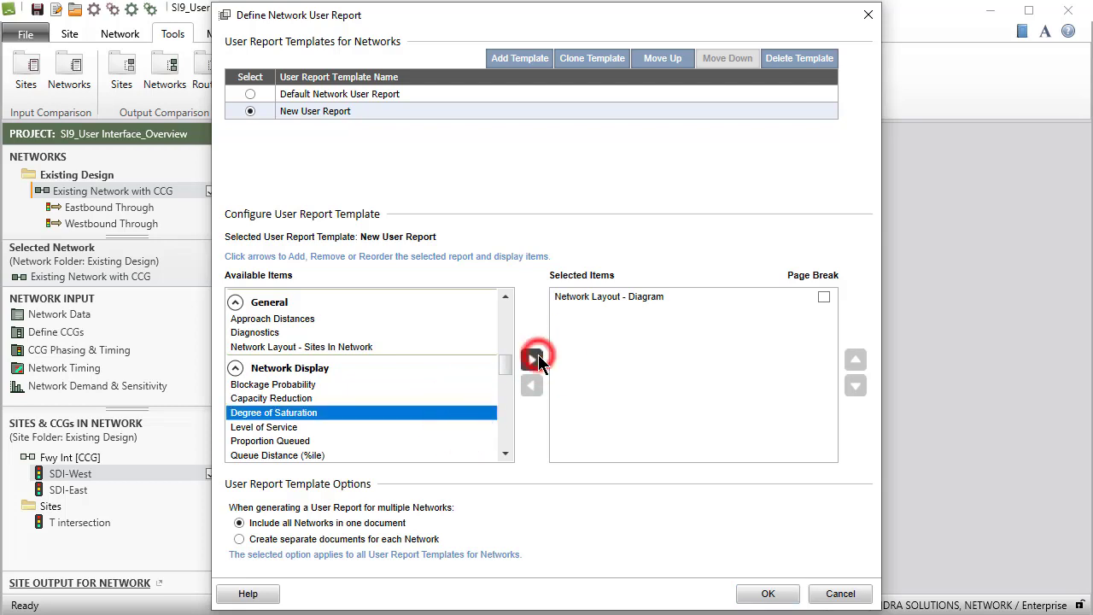
click(531, 359)
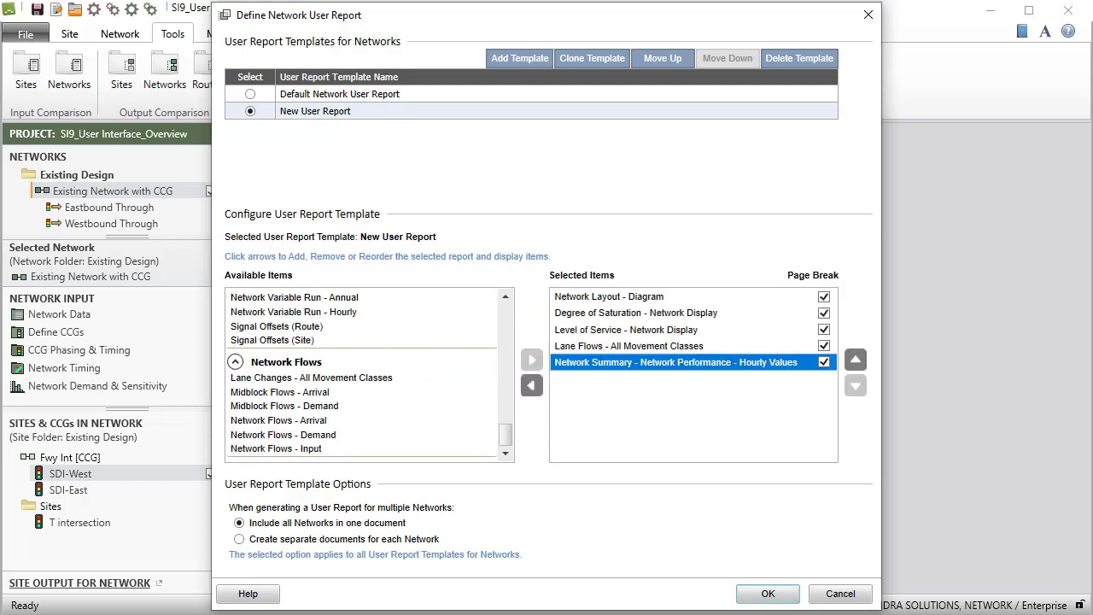
click(765, 594)
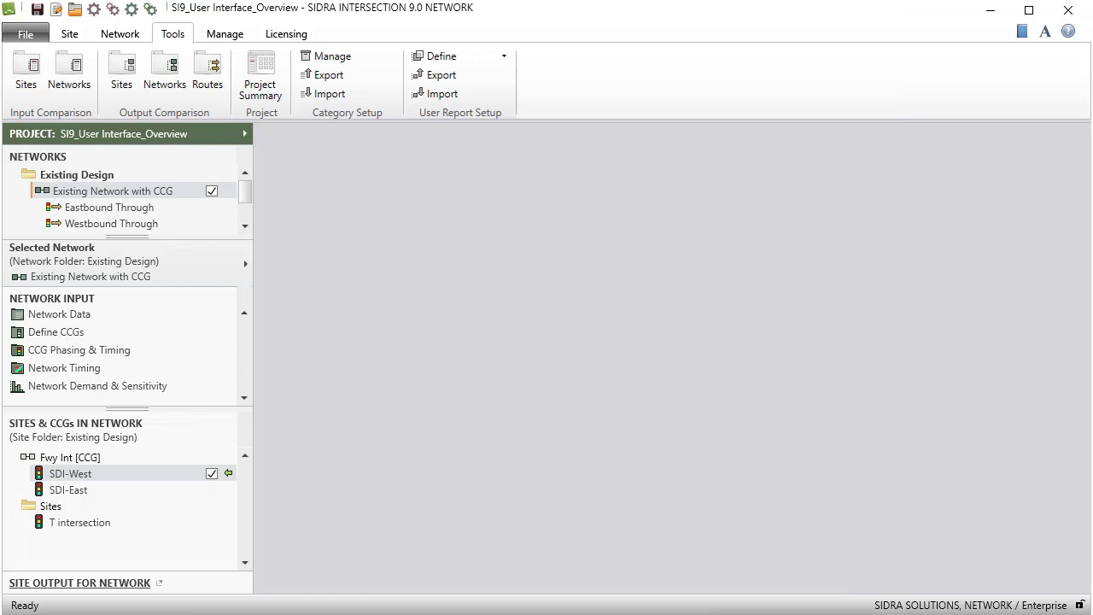
Generate a whole-network user report for all movement classes using the New User Report template
click(119, 34)
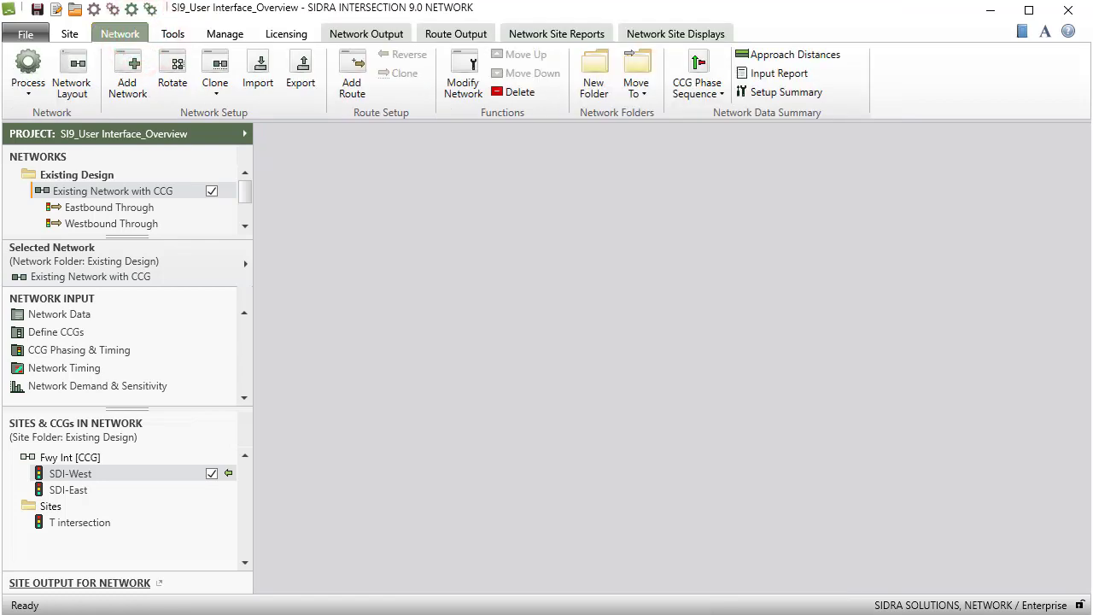
click(365, 34)
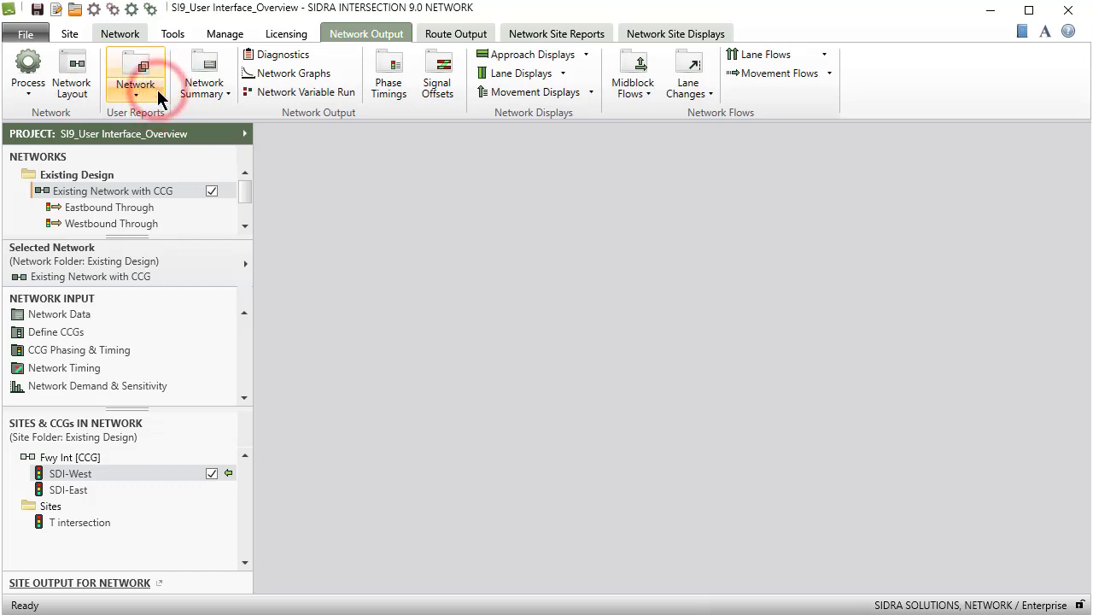
click(135, 72)
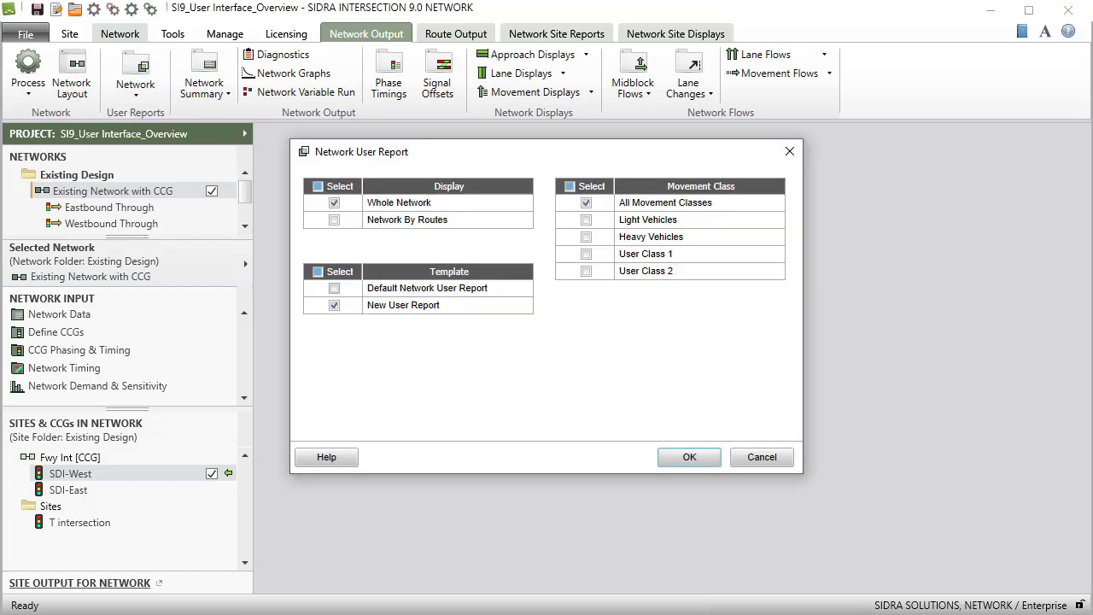
click(690, 457)
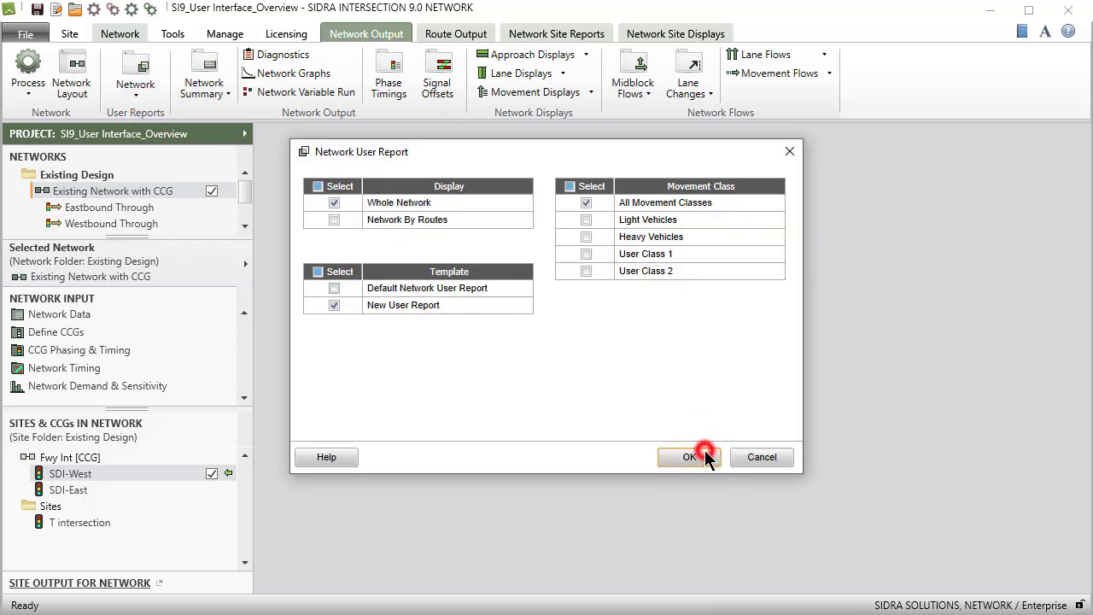
click(689, 458)
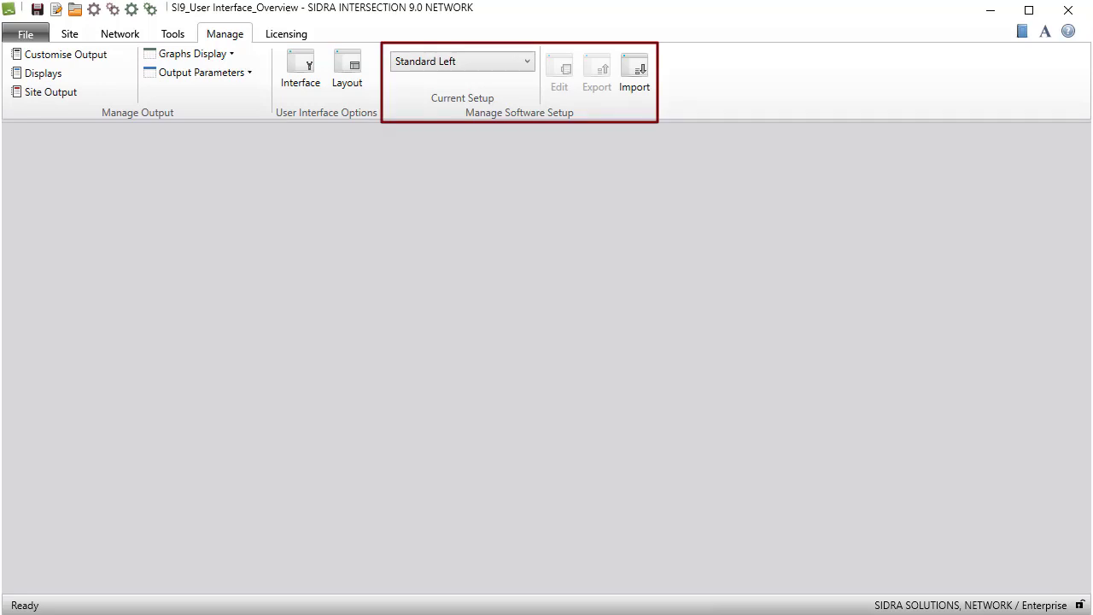
click(65, 53)
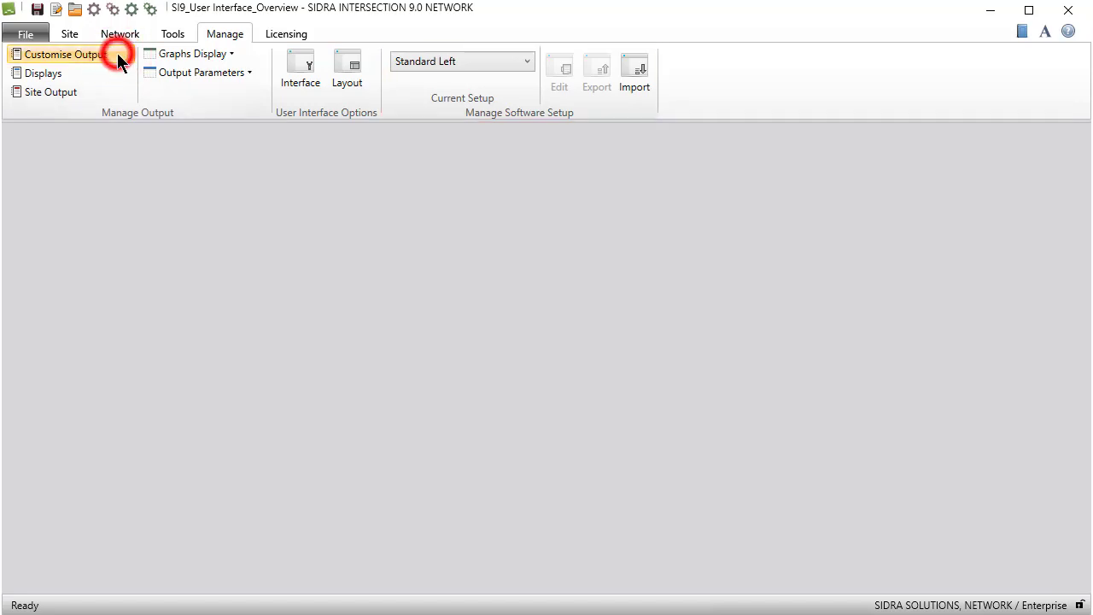
click(60, 53)
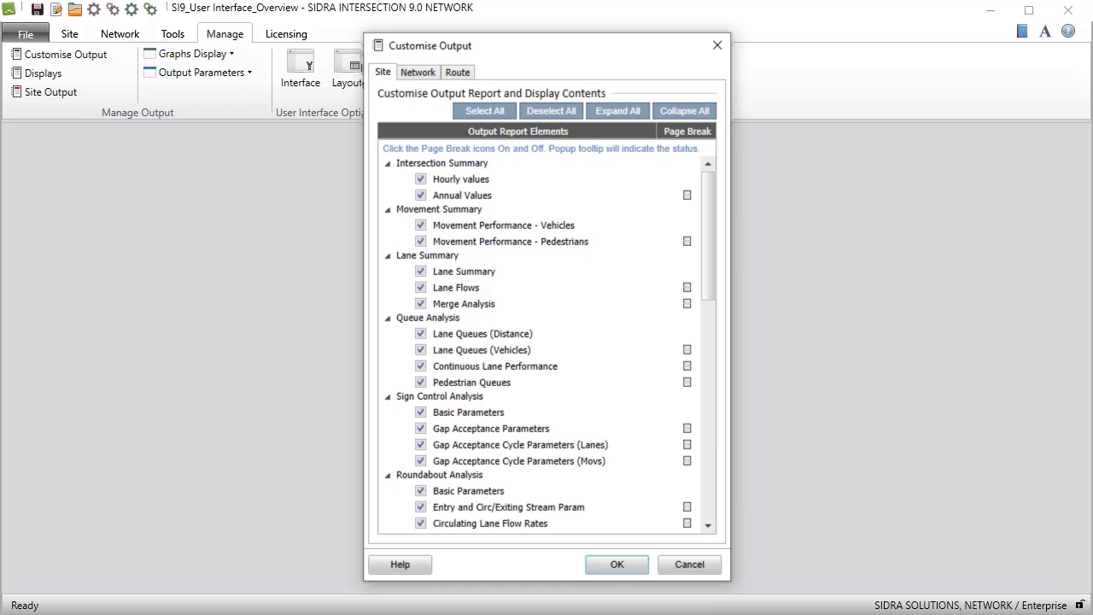
click(617, 563)
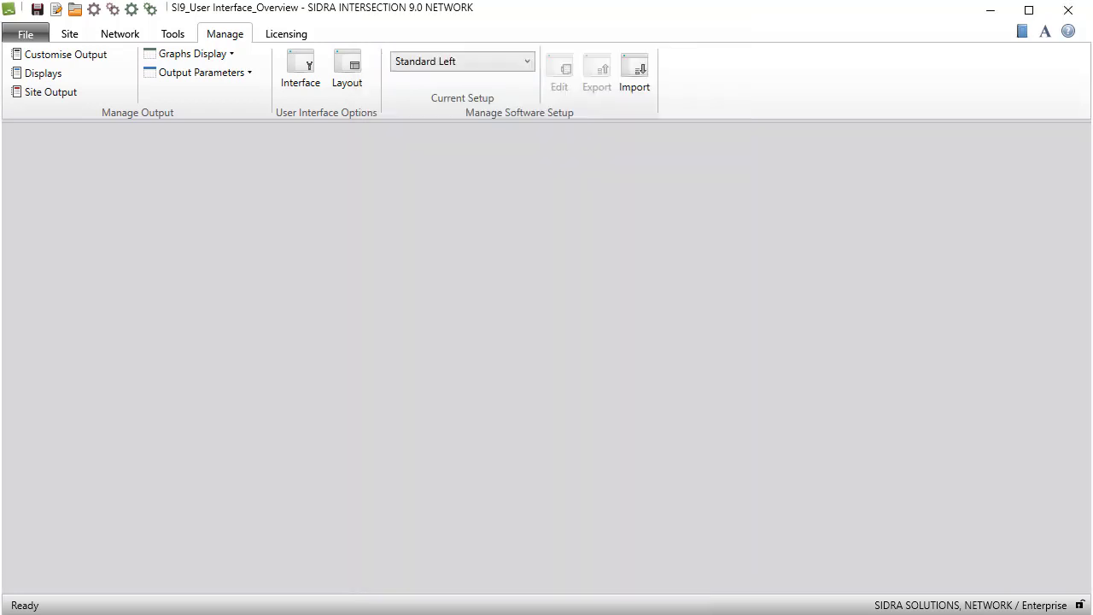
click(43, 71)
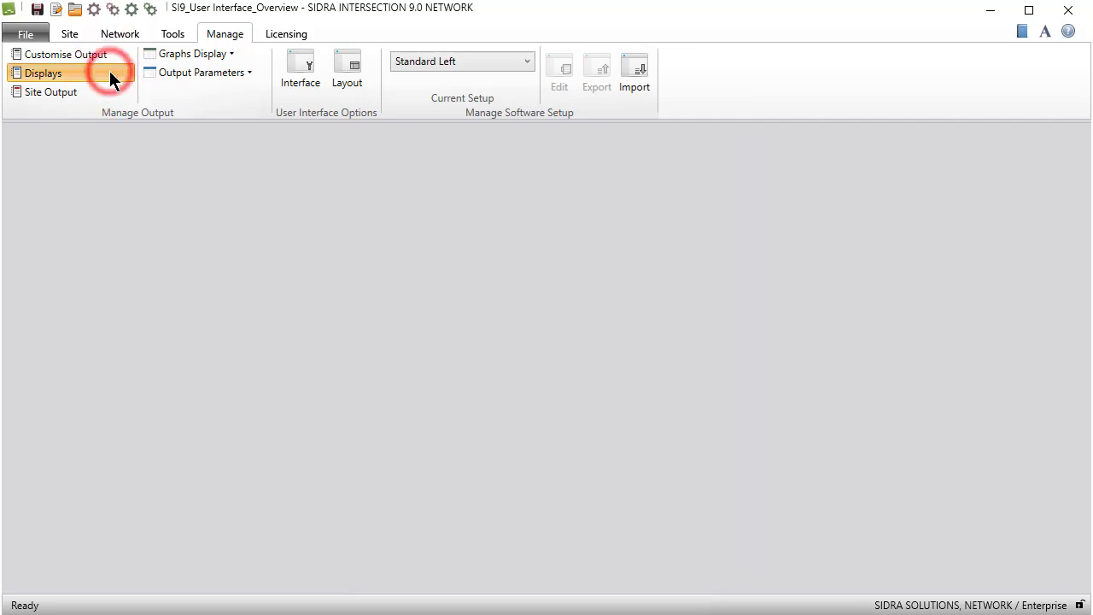
click(41, 71)
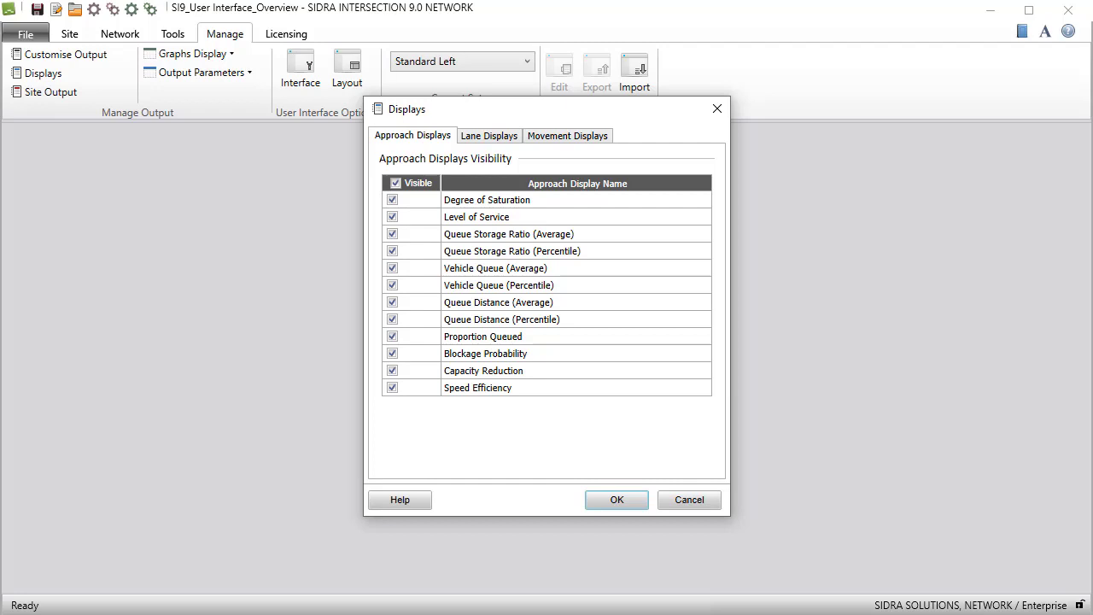
click(616, 499)
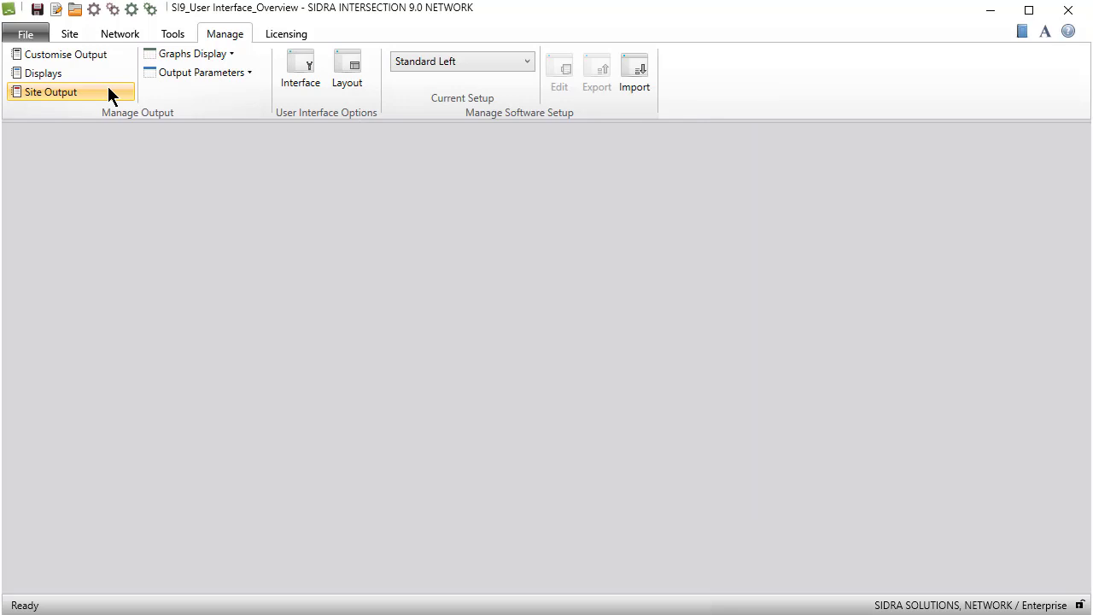
click(51, 92)
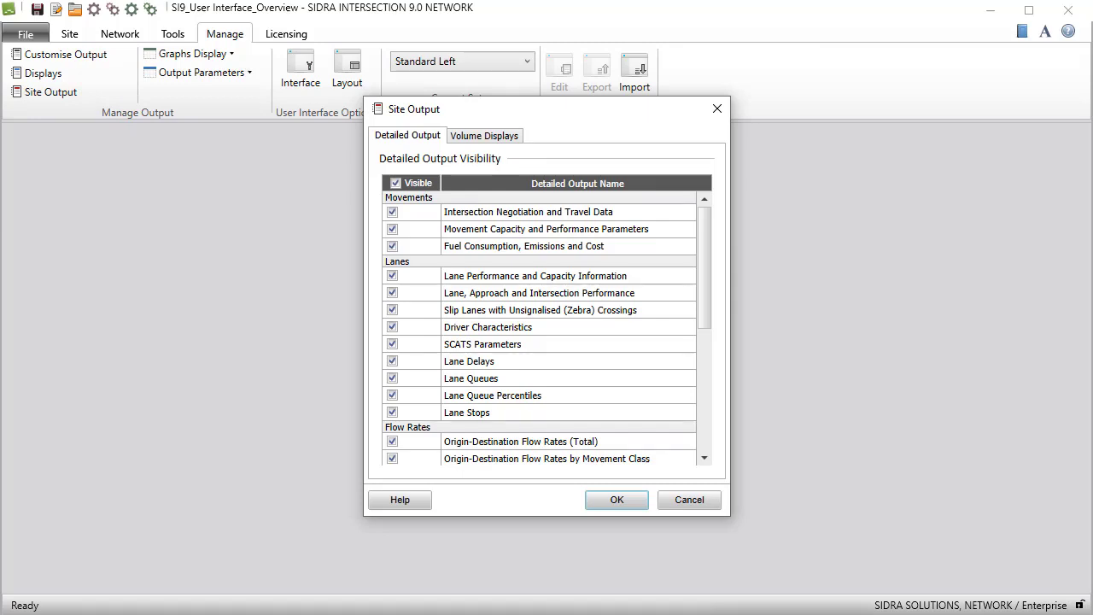
click(486, 135)
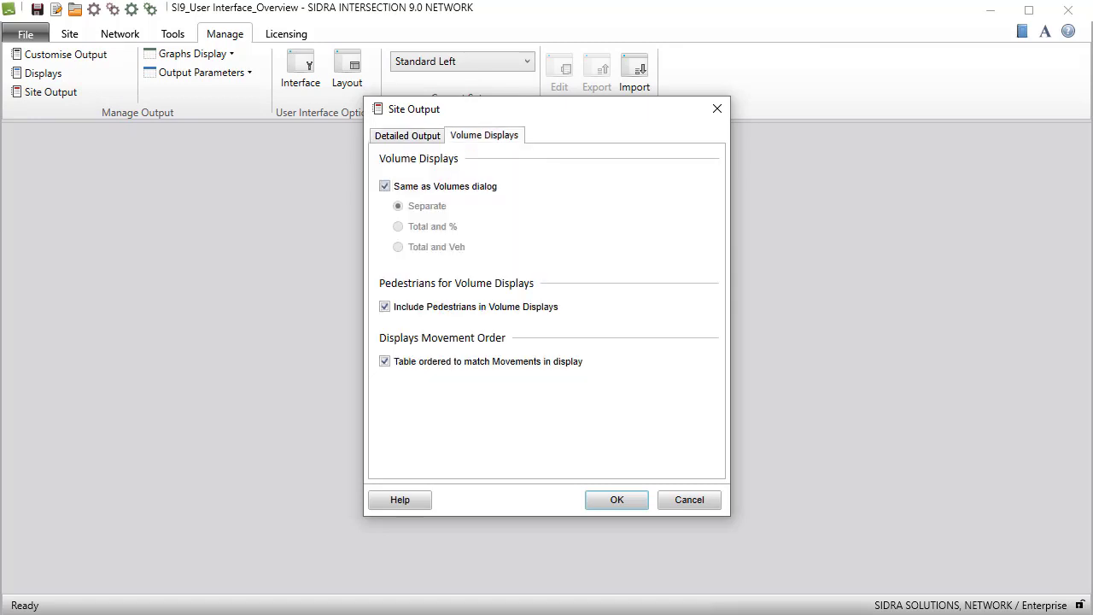
click(615, 499)
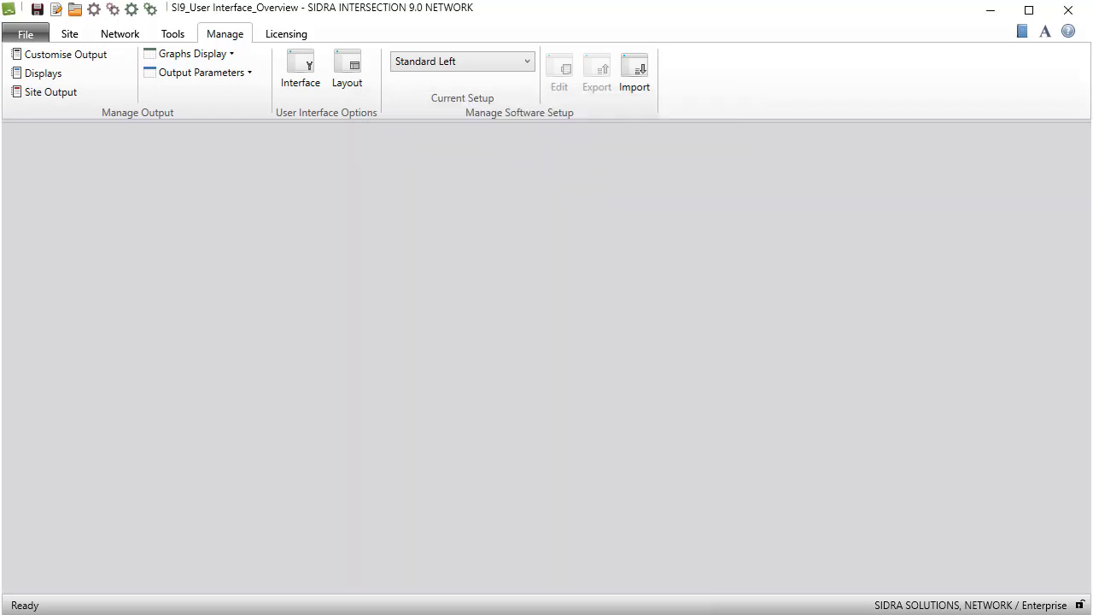
click(189, 53)
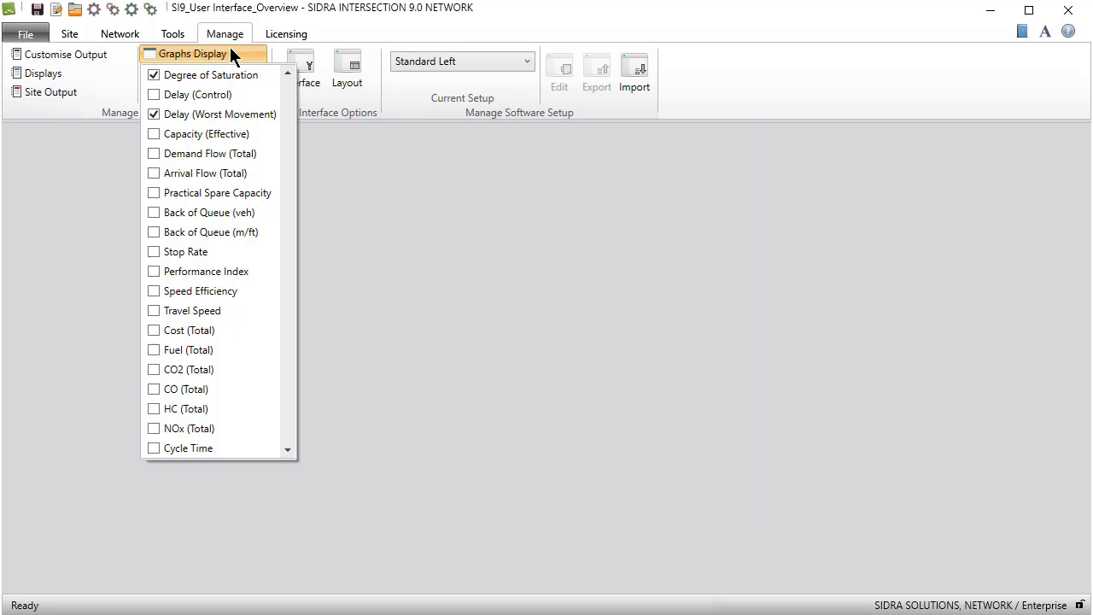
click(197, 71)
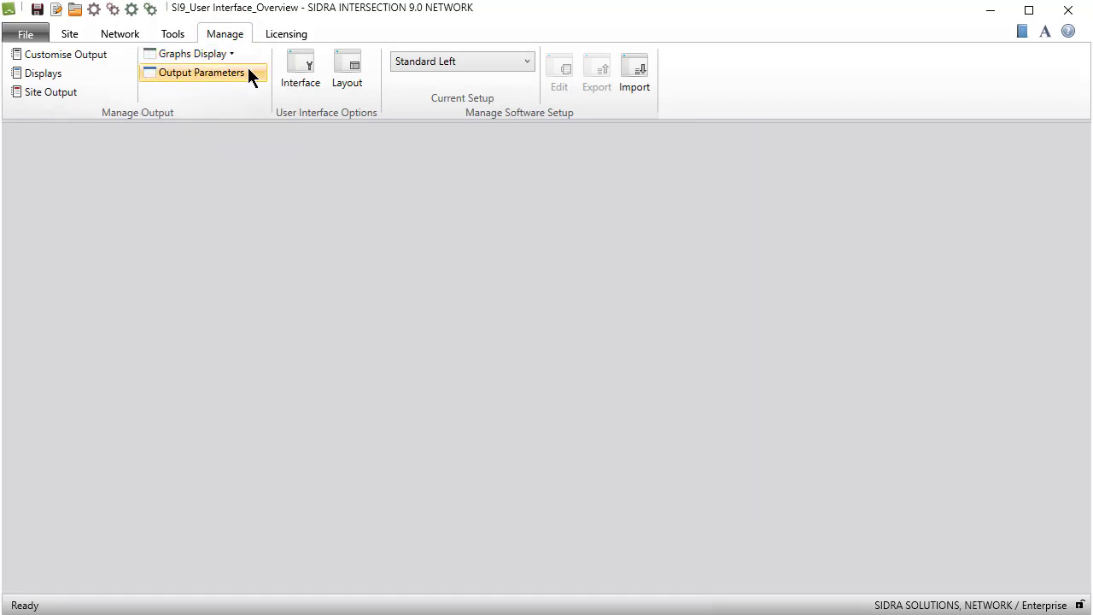
click(202, 72)
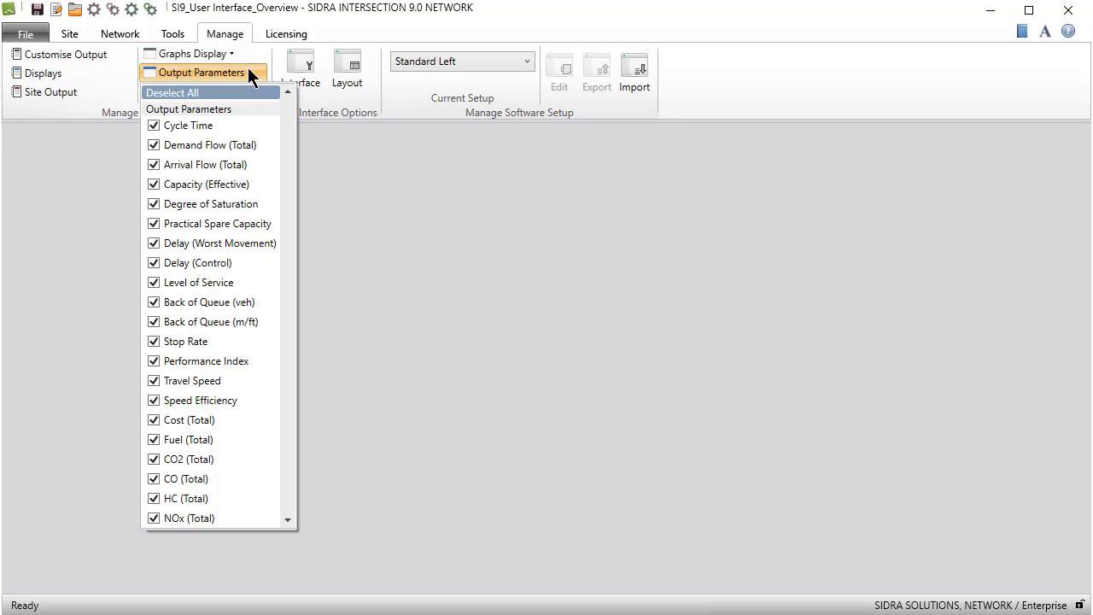
click(198, 72)
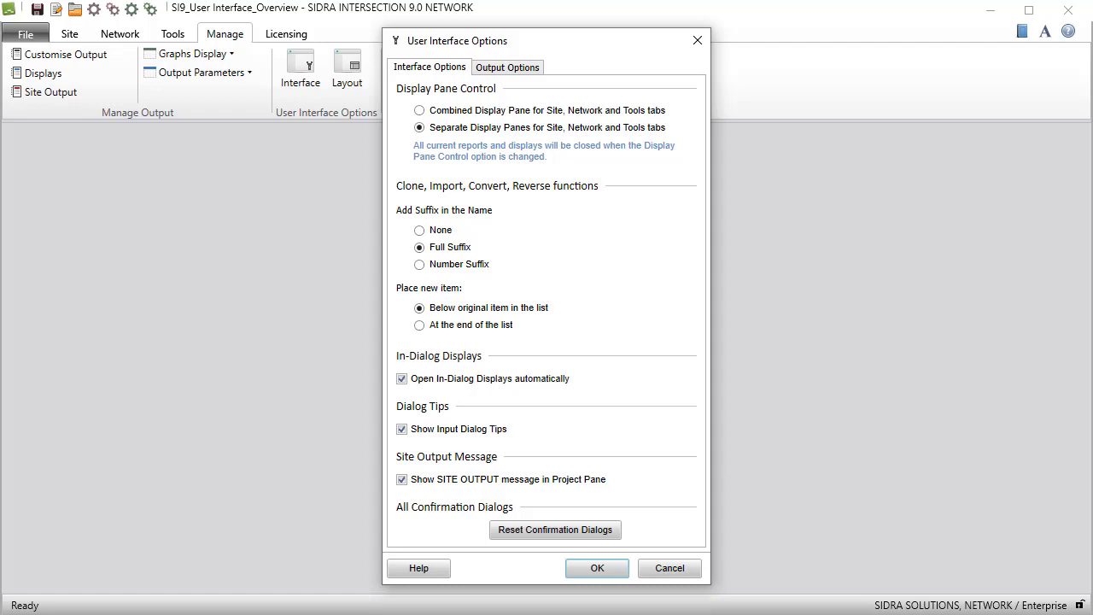
click(507, 67)
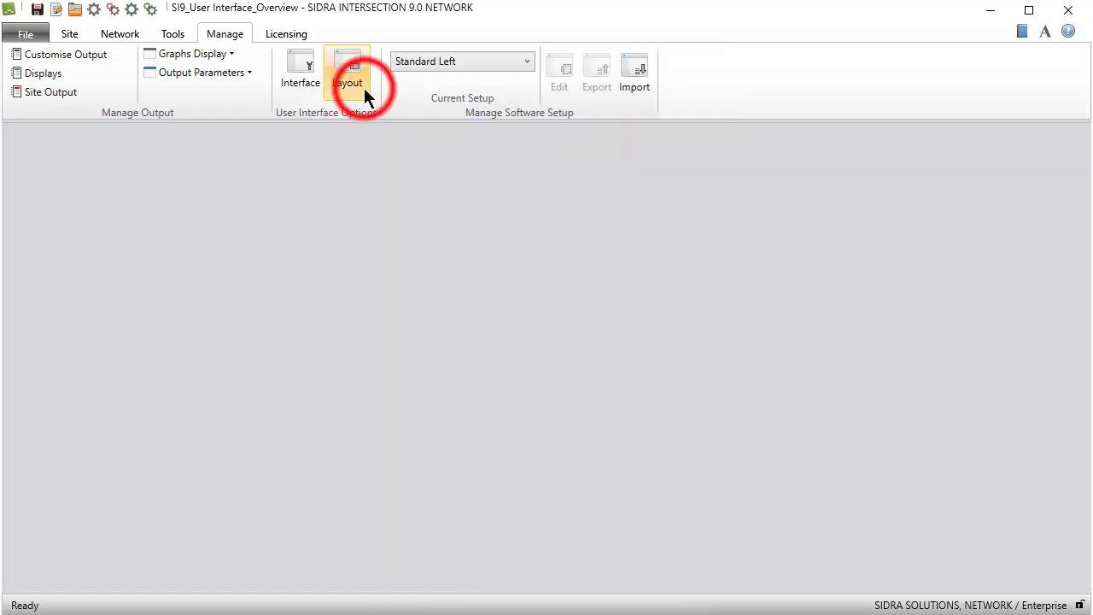
Review window layout options, make User Setup 1 the current software setup and open it for editing
click(347, 69)
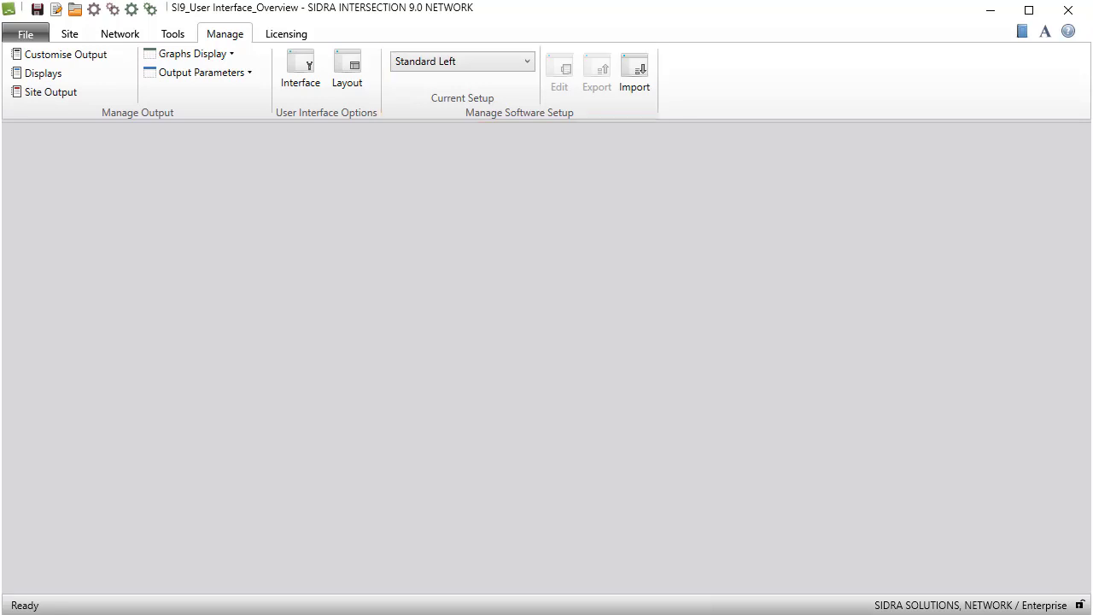
click(526, 62)
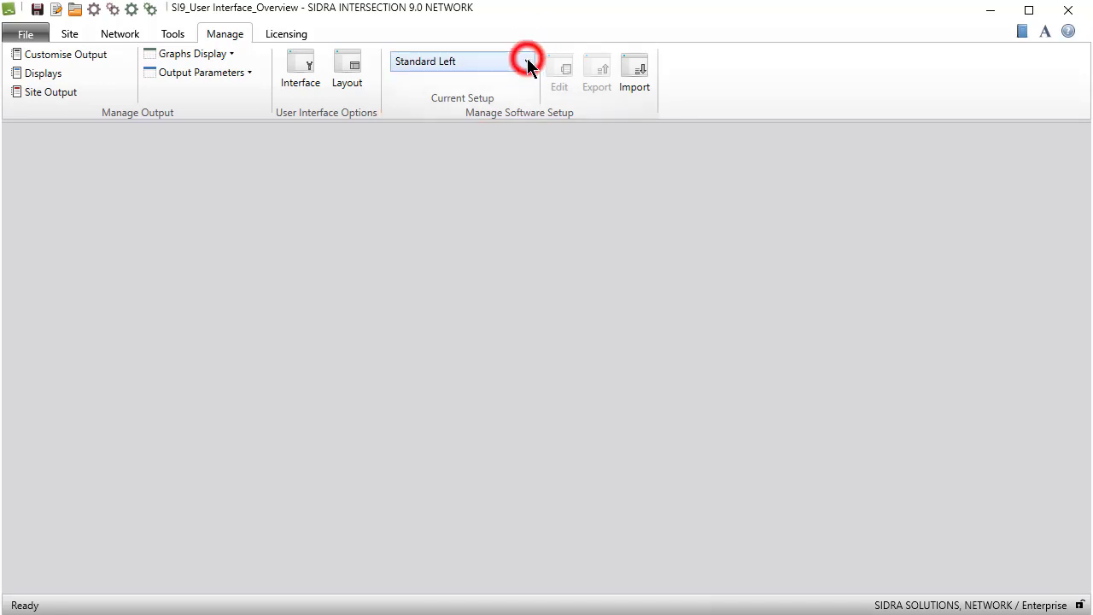
click(526, 62)
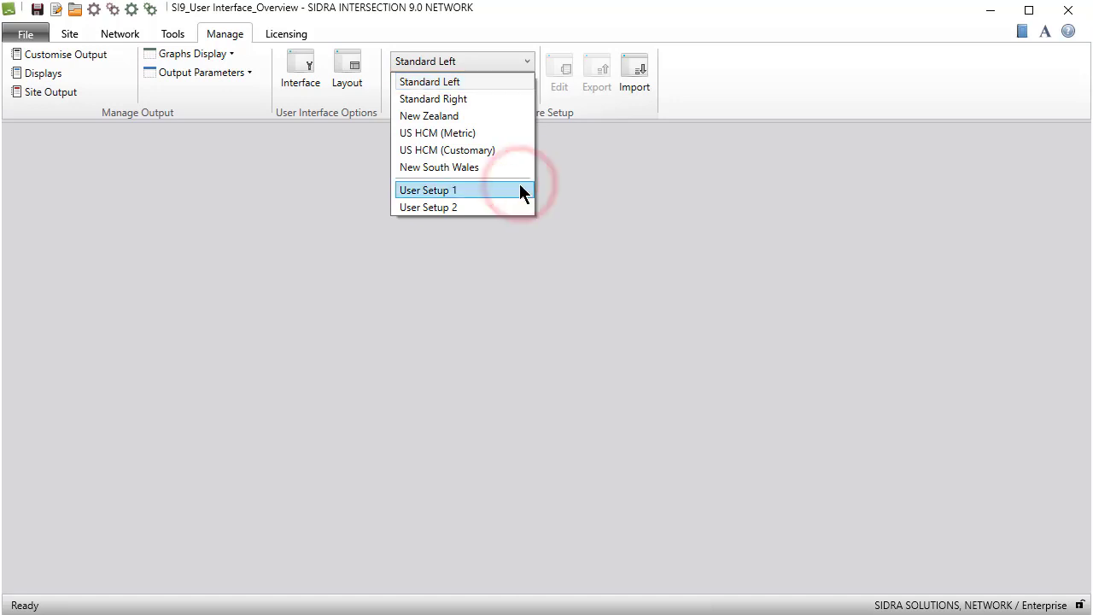
click(430, 189)
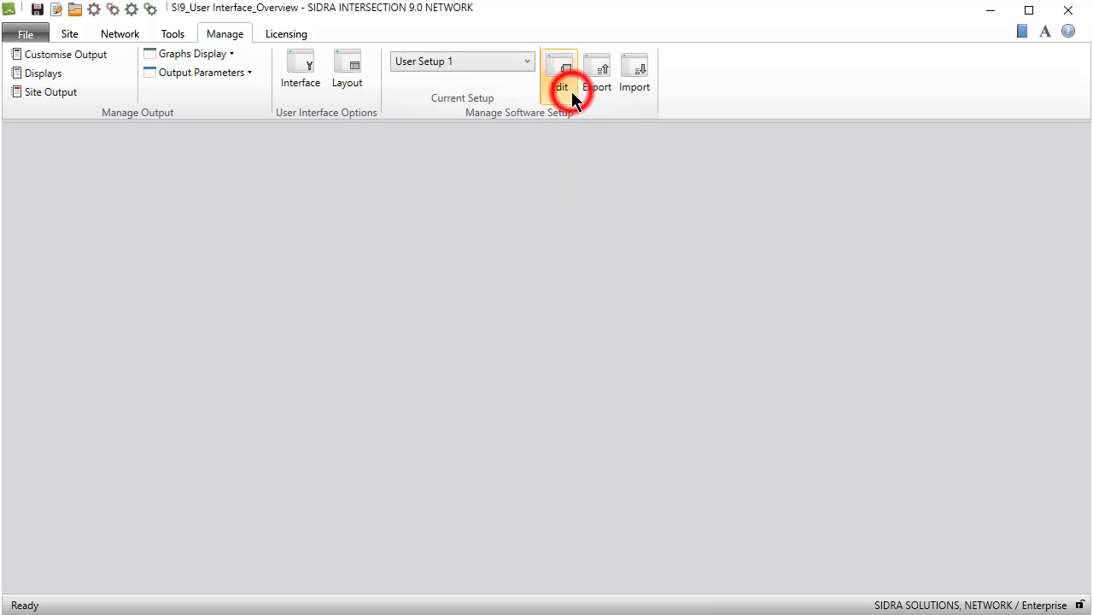
click(561, 86)
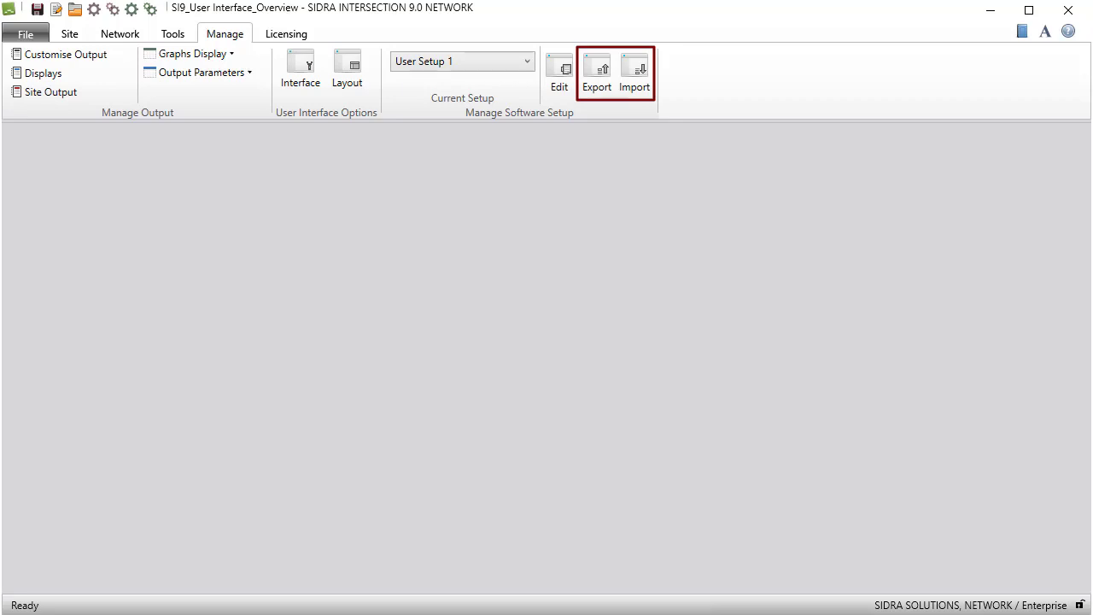
click(287, 34)
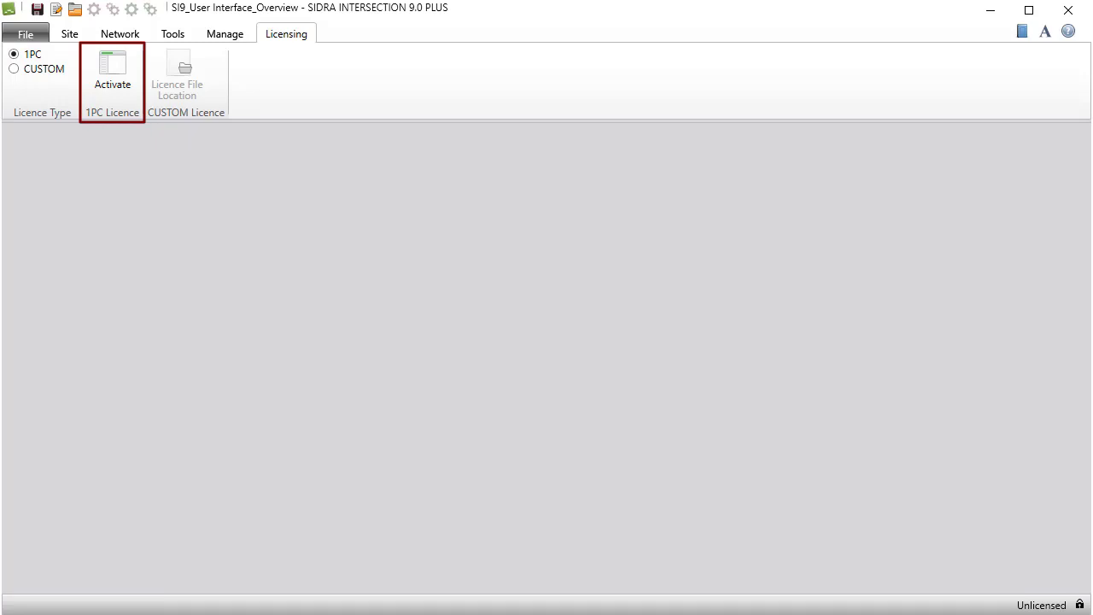
Select the CUSTOM licence type, then return to the project's sites and site inputs
click(14, 68)
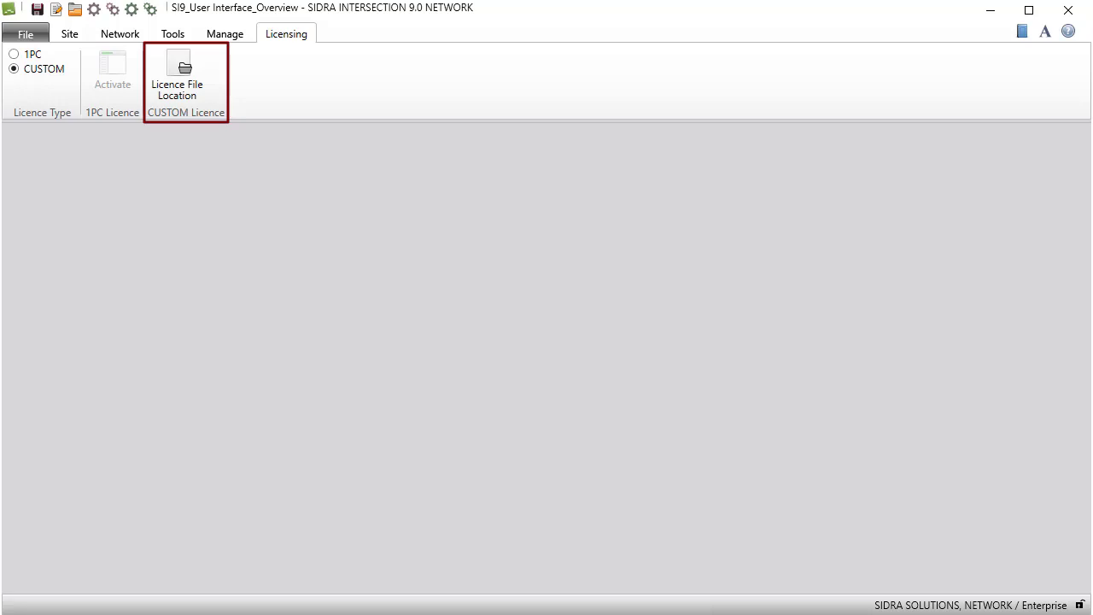
click(68, 34)
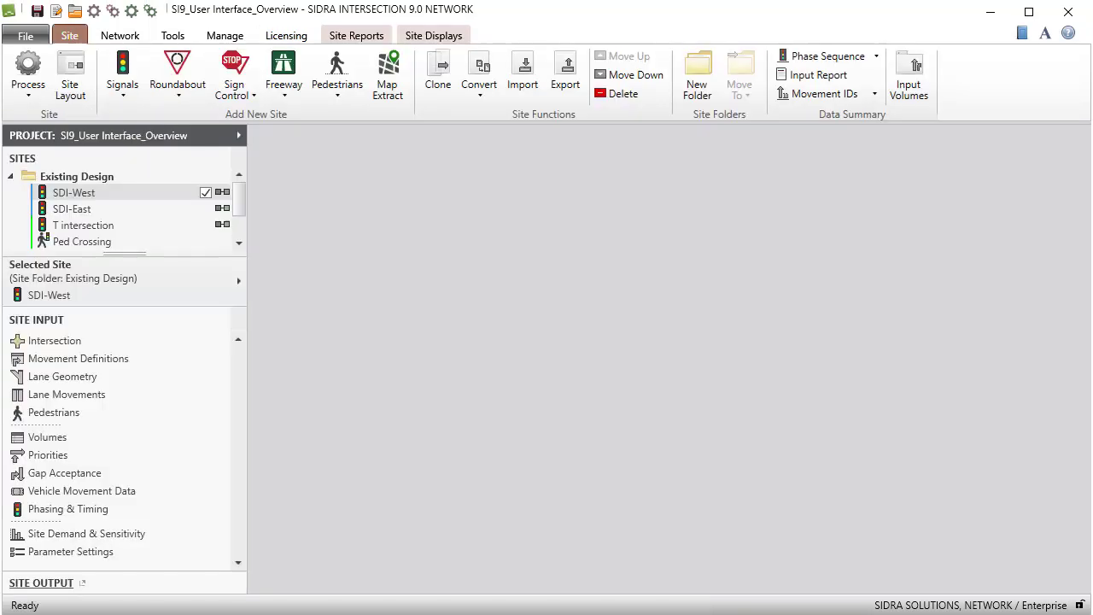